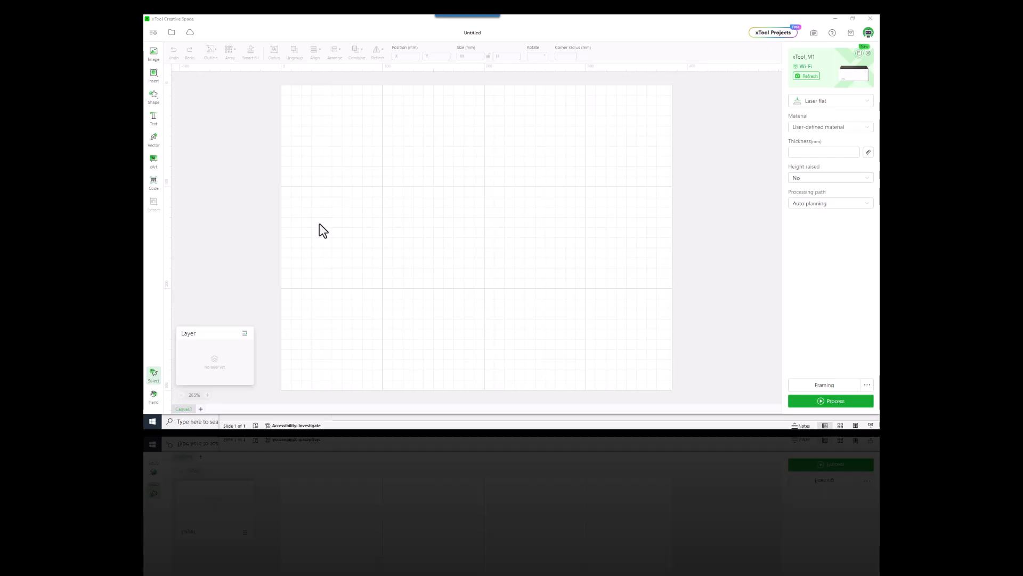
mouse_move(301, 115)
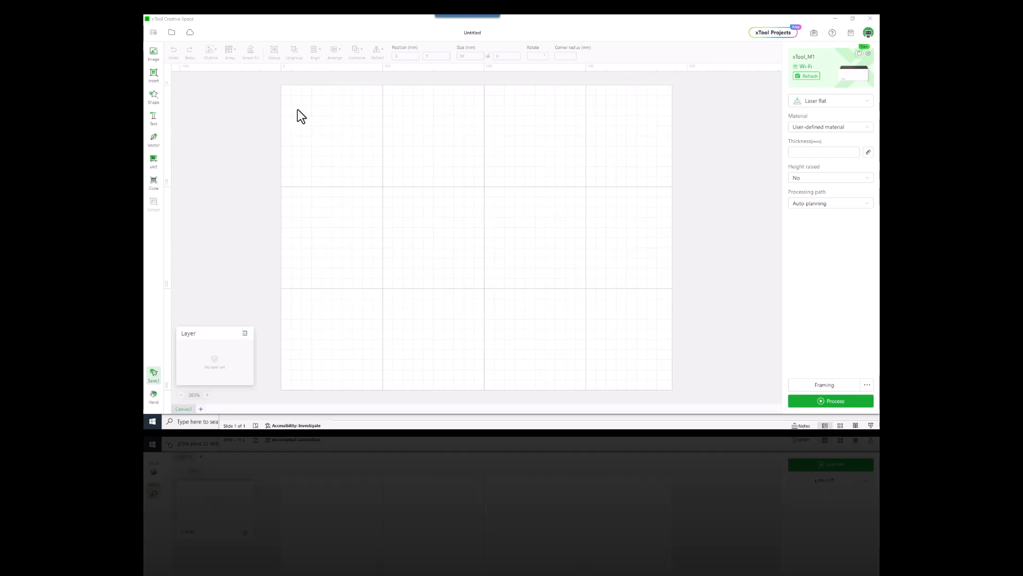
mouse_move(252, 127)
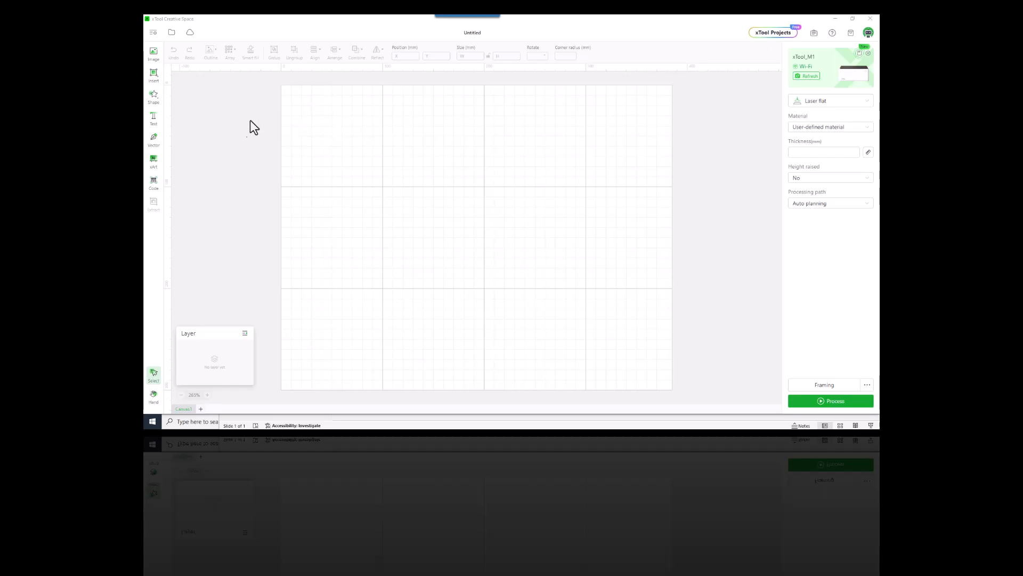
Insert a straight line 10 mm tall and position it at X 40 mm
left_click(154, 98)
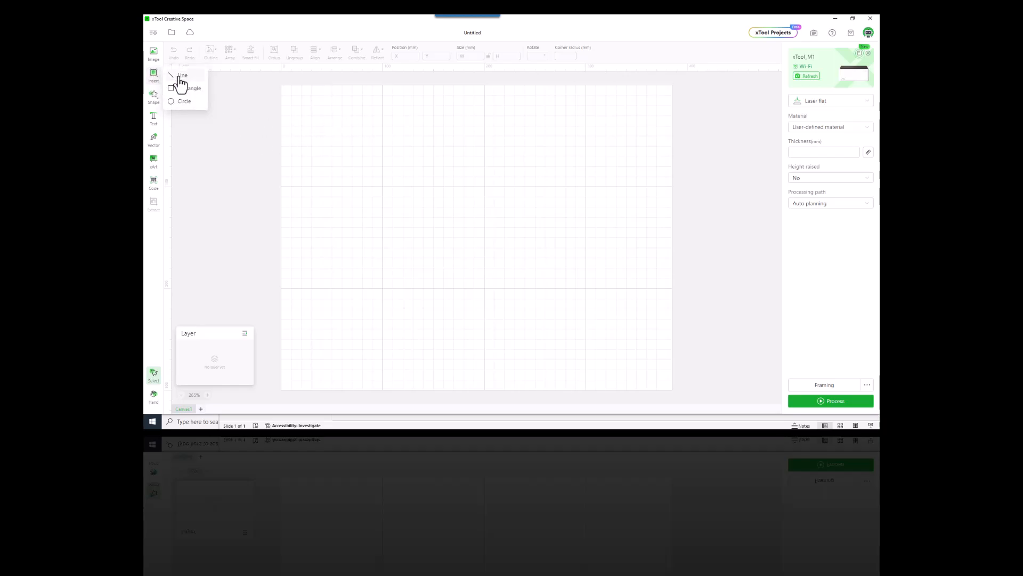
left_click(181, 74)
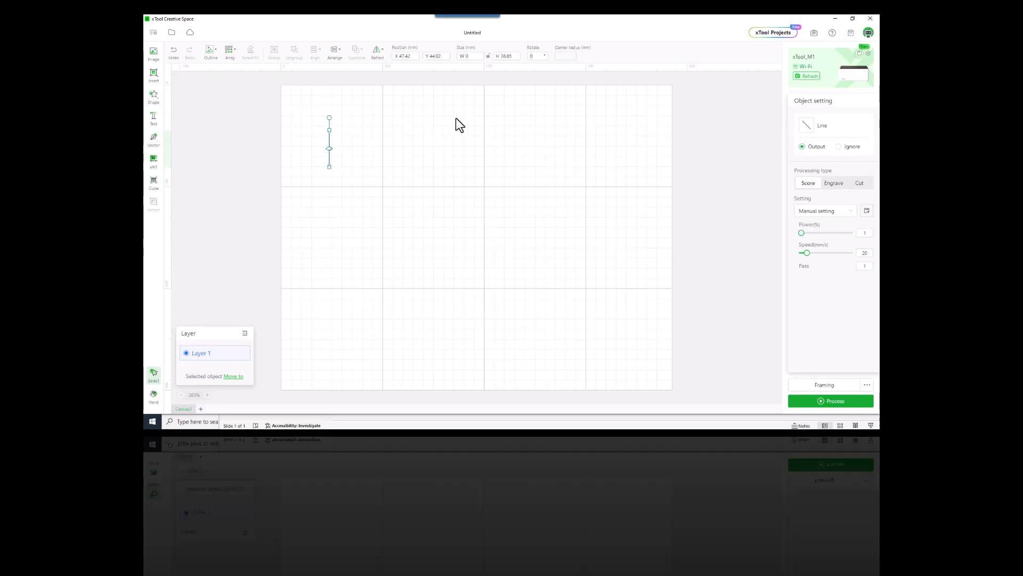
left_click(505, 56)
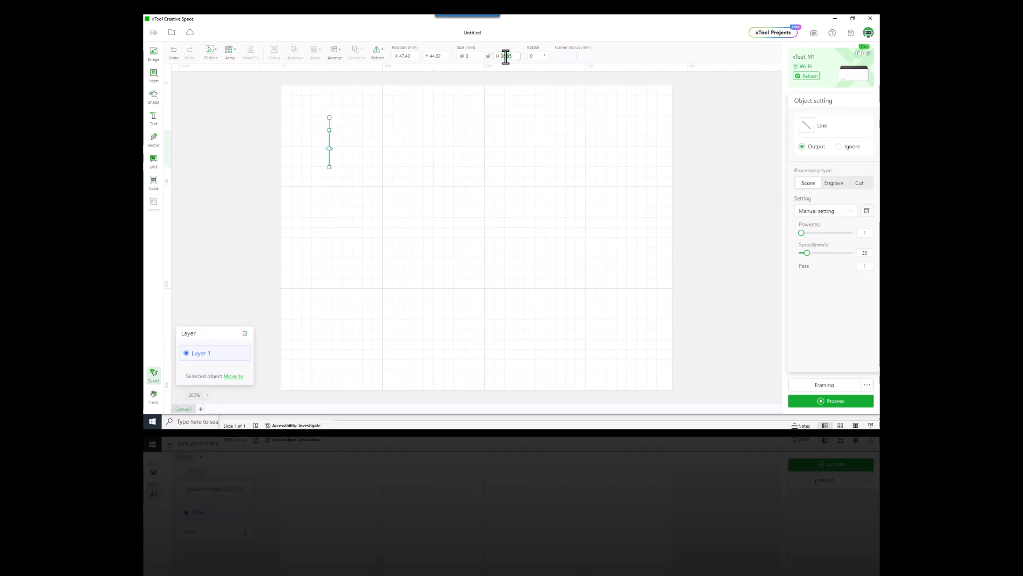
type("10")
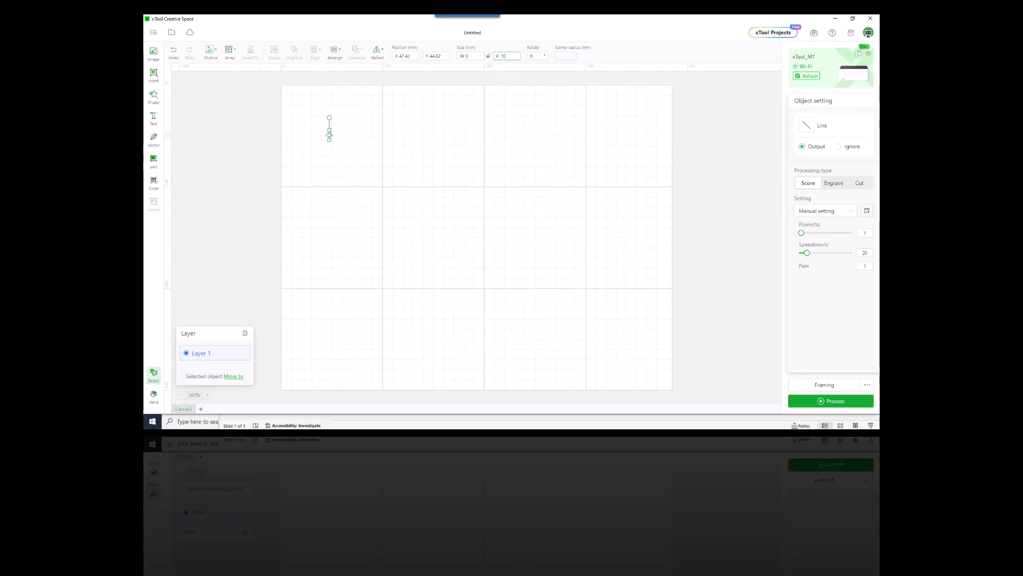
left_click(405, 56)
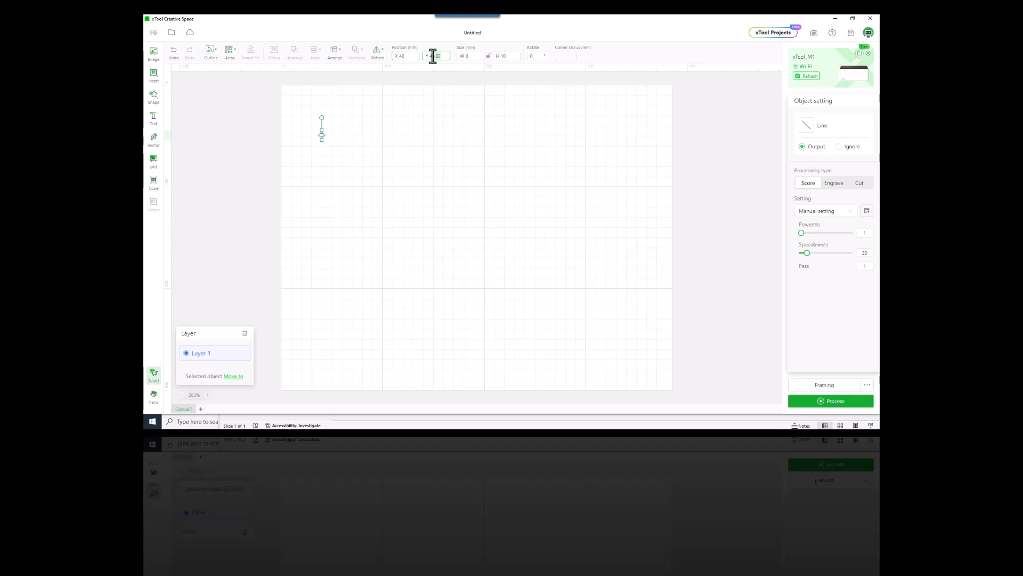
type("40")
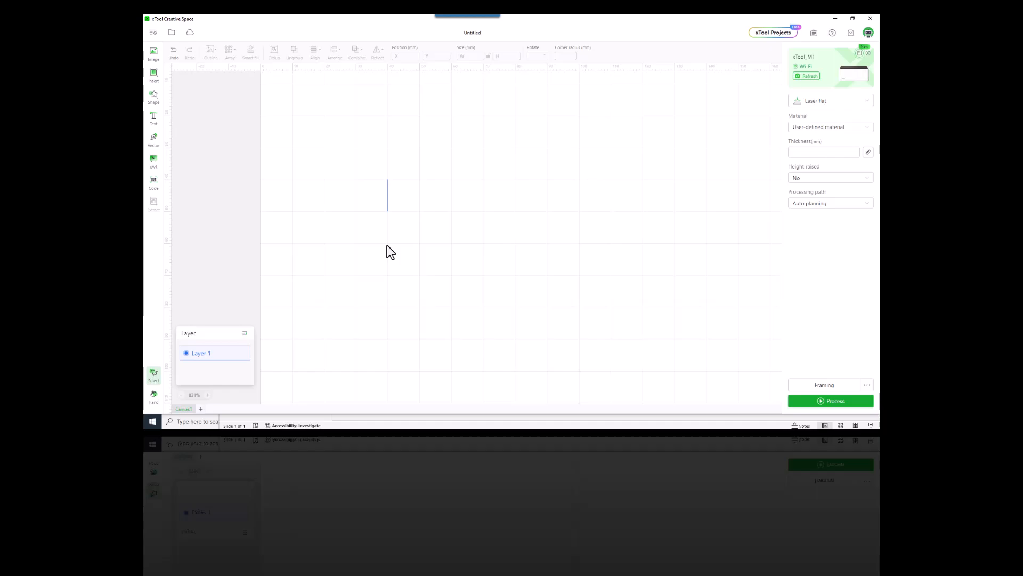
mouse_move(437, 223)
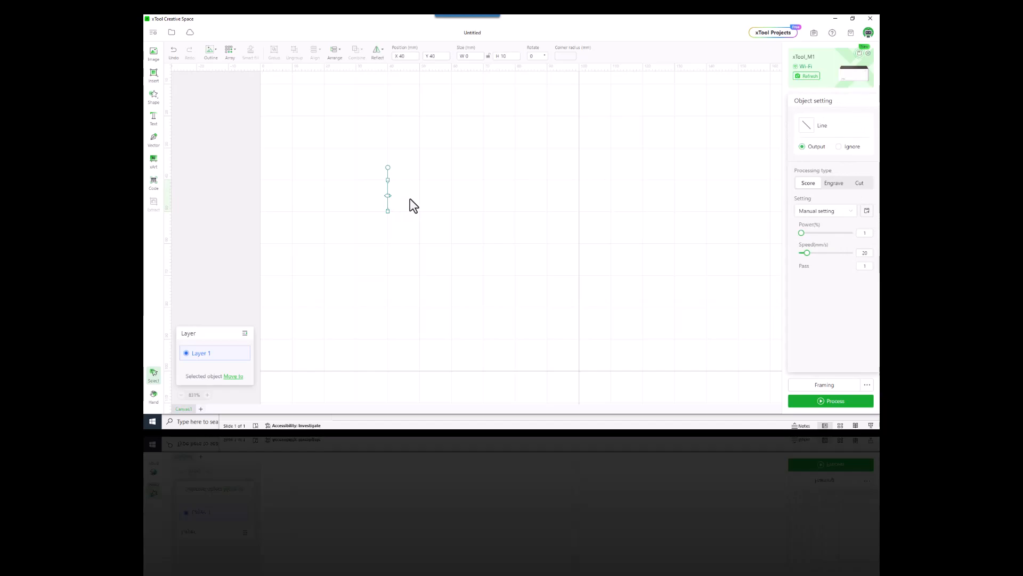
mouse_move(219, 112)
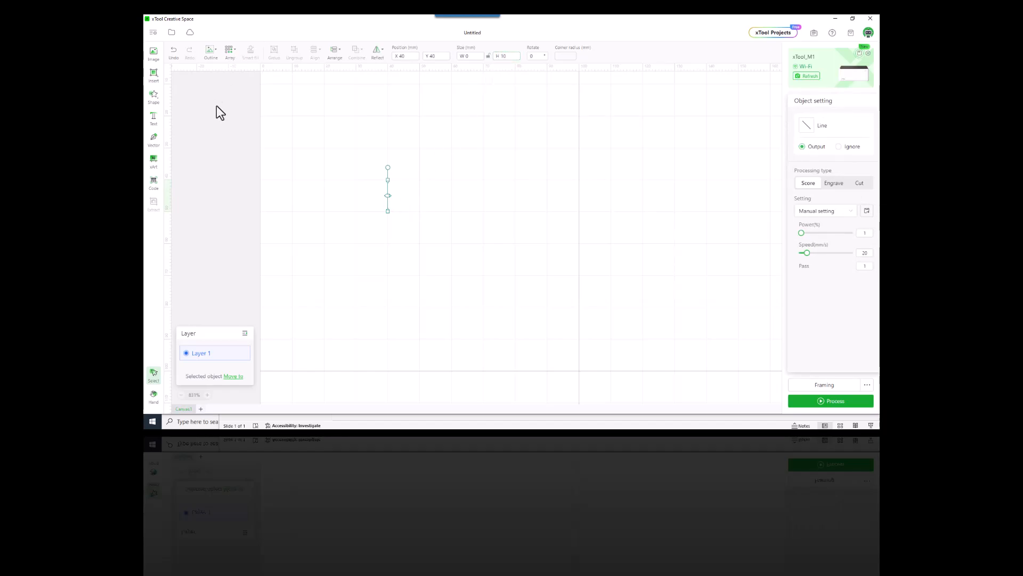
Grid-array the line into 10 columns spaced 1 mm apart
left_click(230, 51)
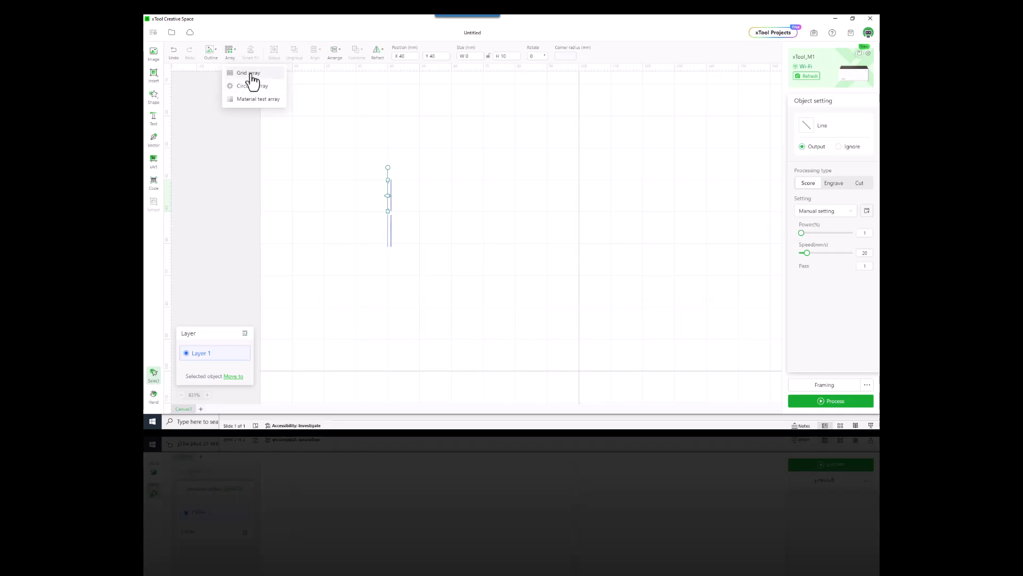
left_click(249, 73)
type("10")
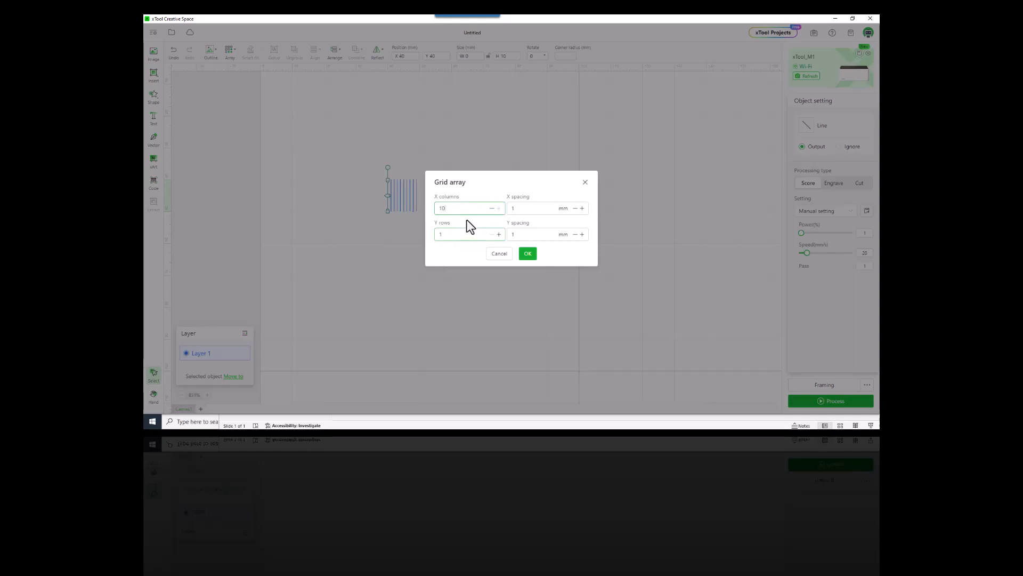
left_click(464, 234)
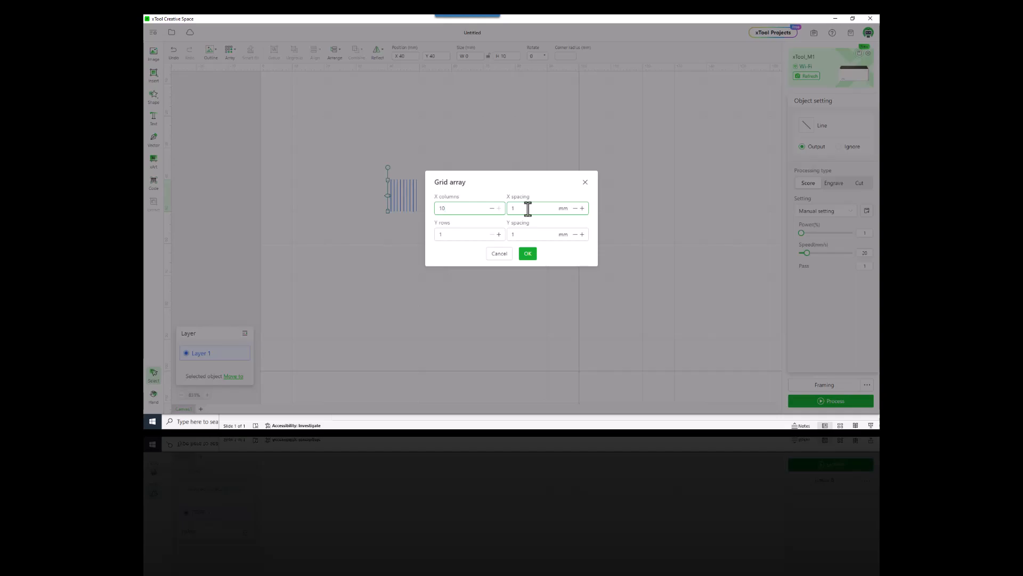
left_click(528, 253)
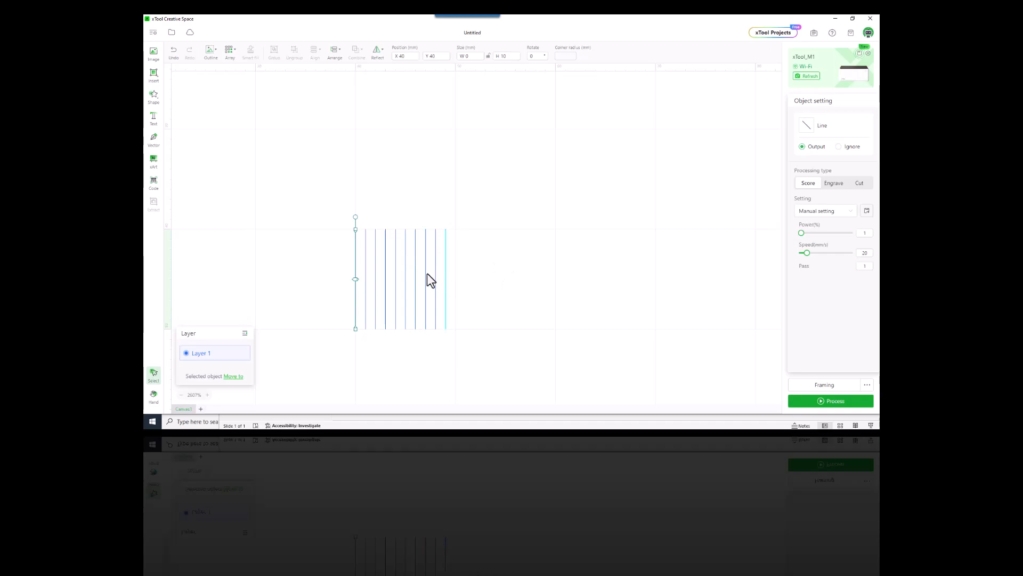
mouse_move(477, 280)
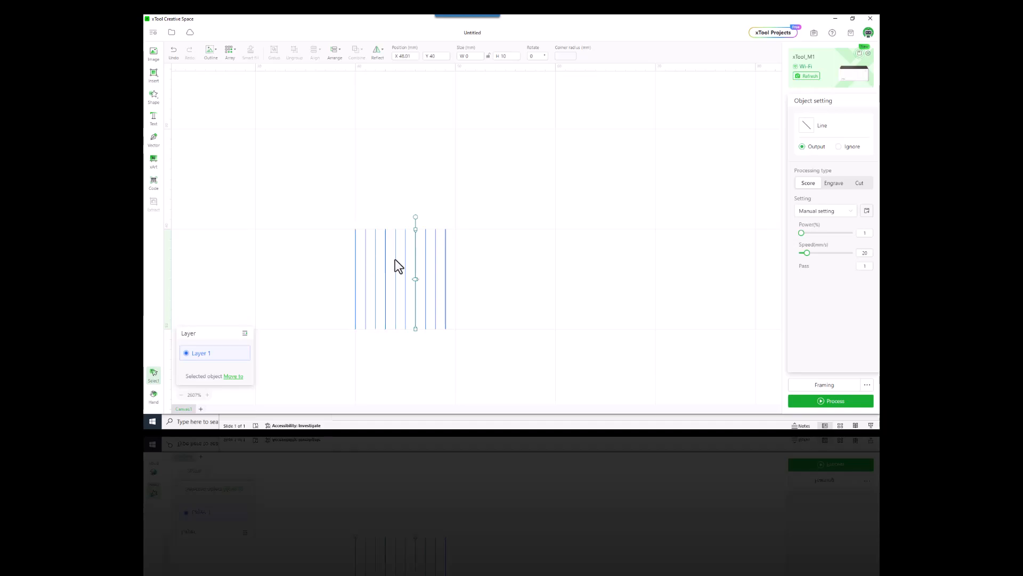
mouse_move(371, 262)
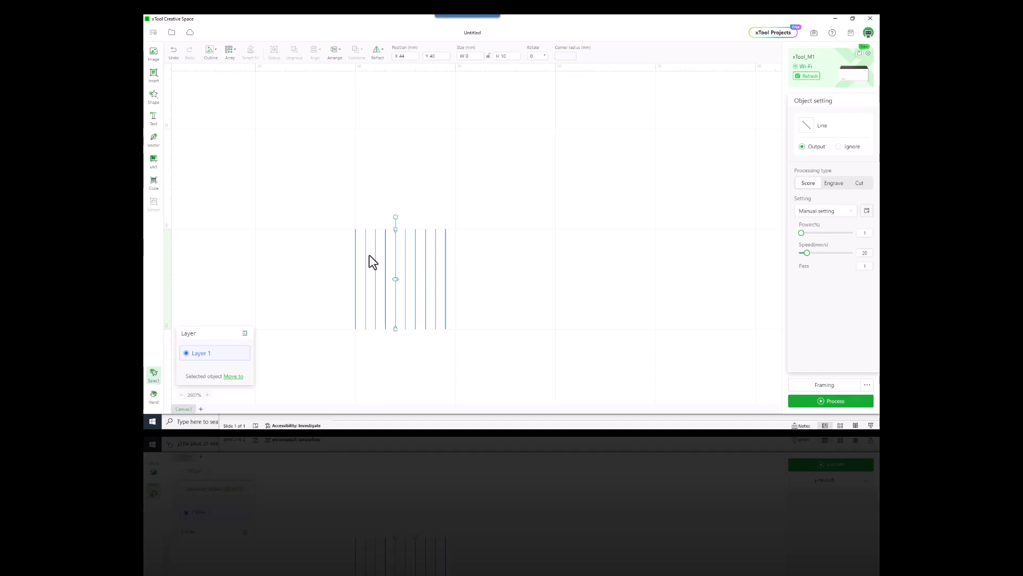
Set the fifth tick line's height to 15 mm, keeping its bottom level with the others
left_click(502, 56)
type("5")
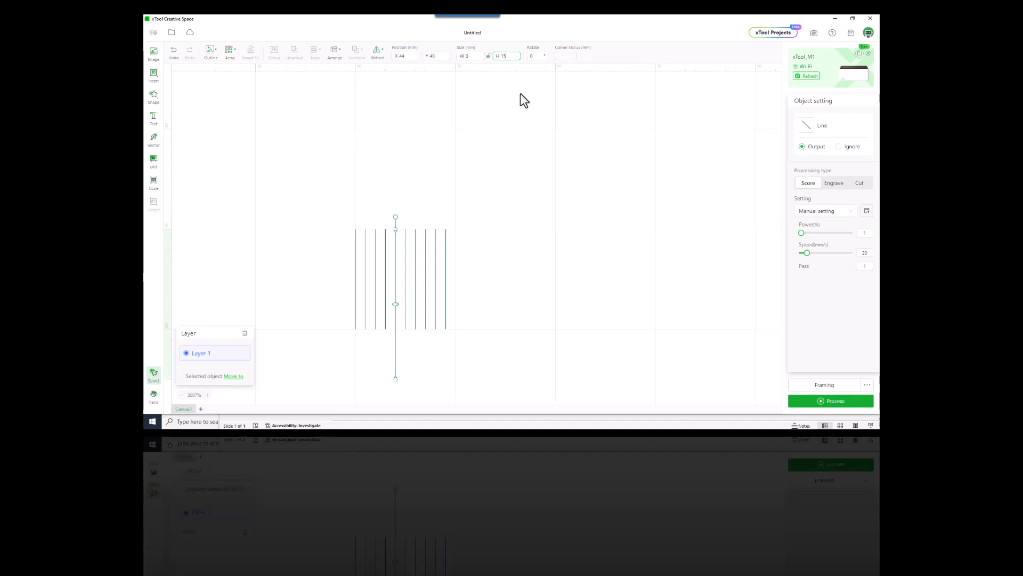
left_click(436, 55)
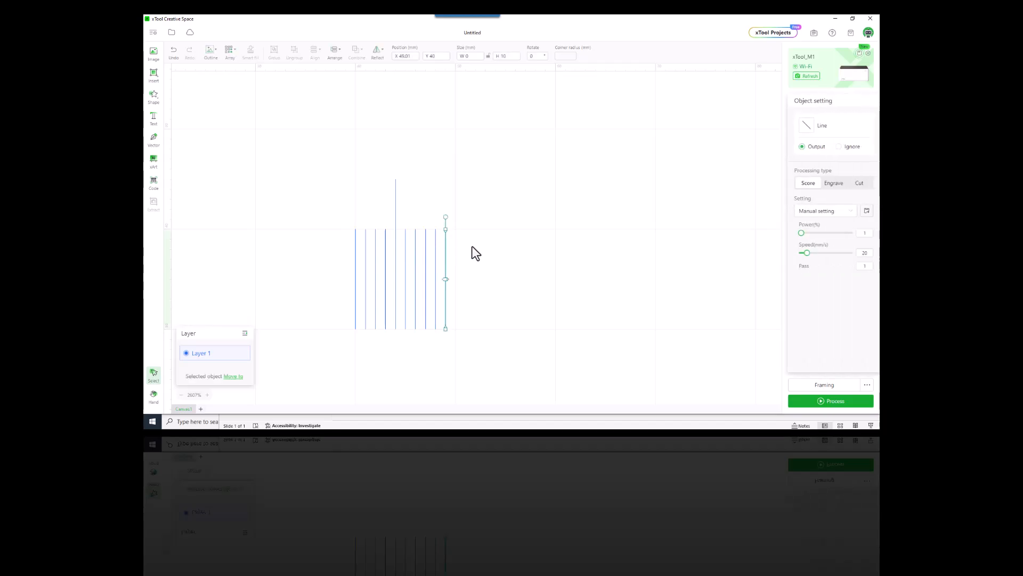
mouse_move(478, 246)
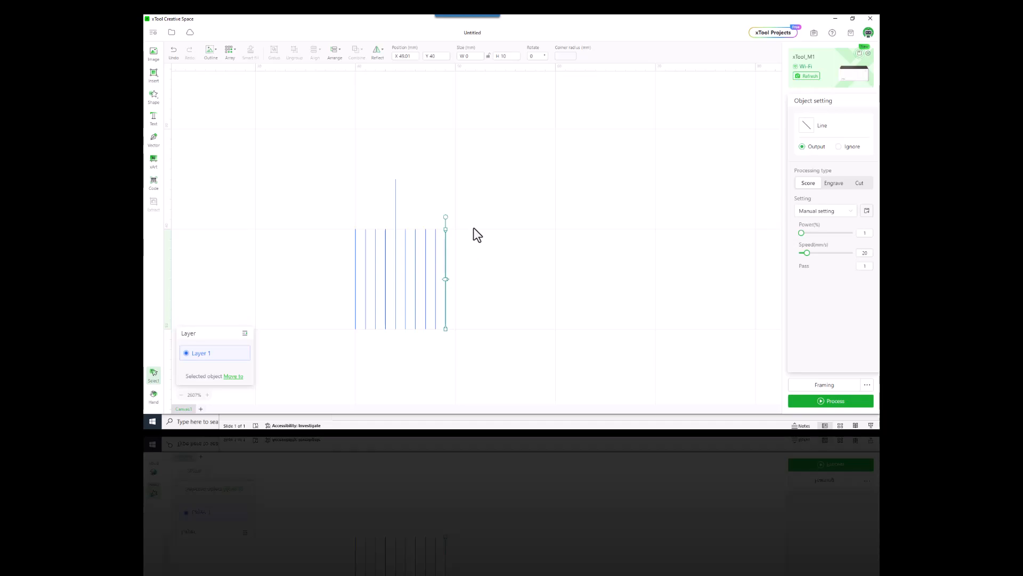
Set the last tick line at X 49 mm to 20 mm tall, bottom level with the others
left_click(505, 56)
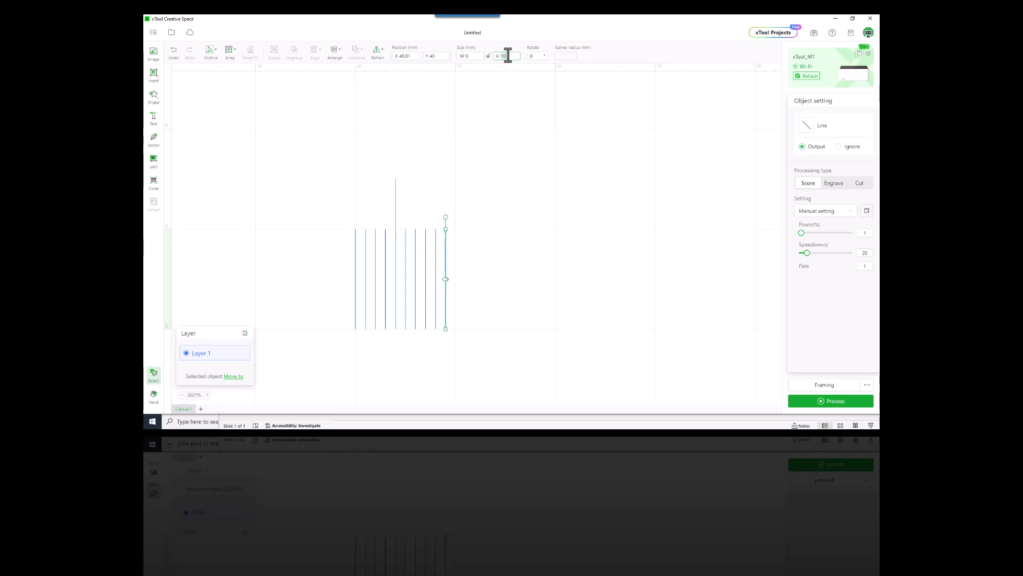
type("2")
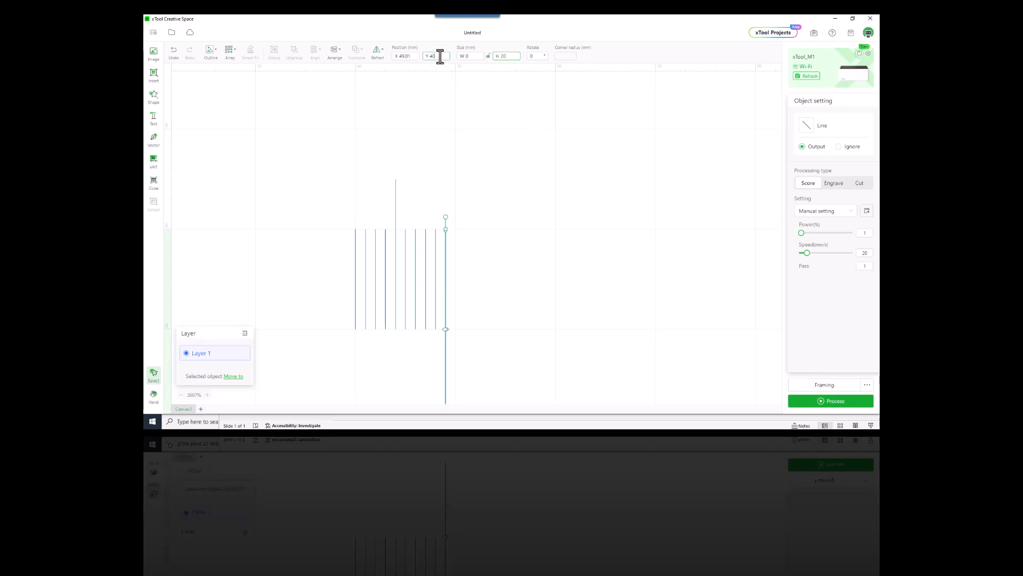
type("20")
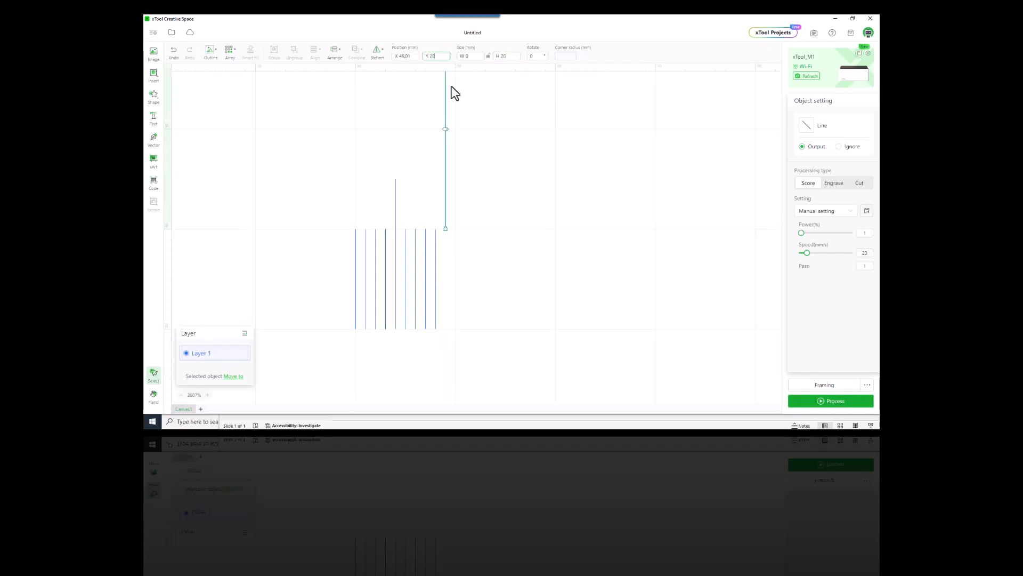
left_click(435, 55)
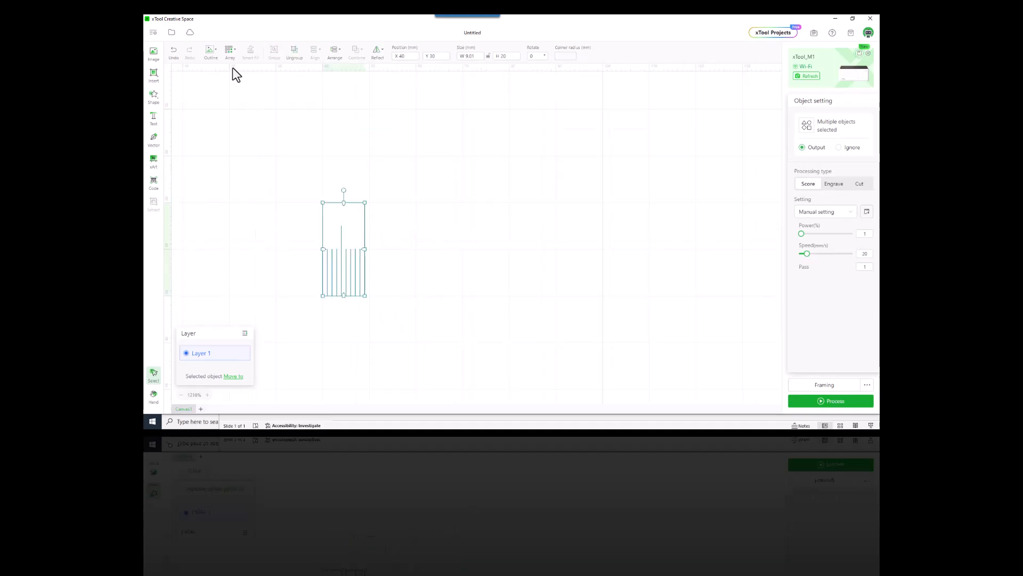
Grid-array the centimetre tick block into 10 columns, 1 mm spacing, 1 row
left_click(230, 52)
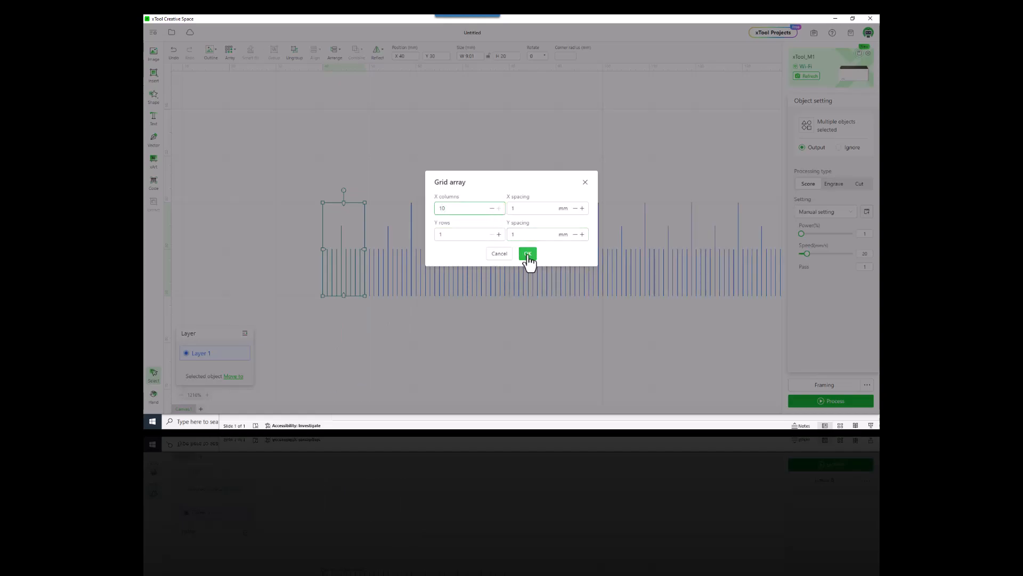
left_click(528, 254)
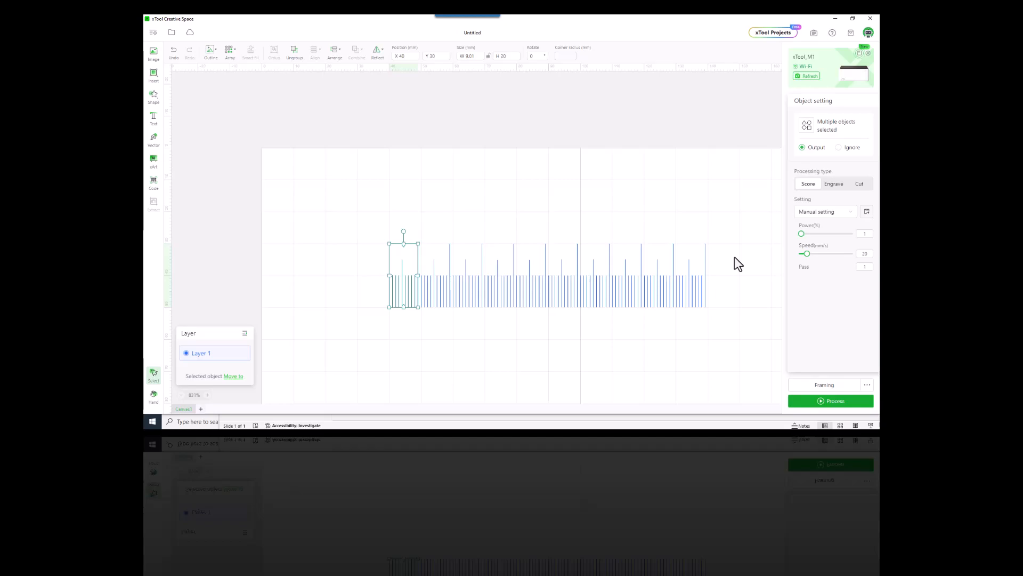
mouse_move(466, 178)
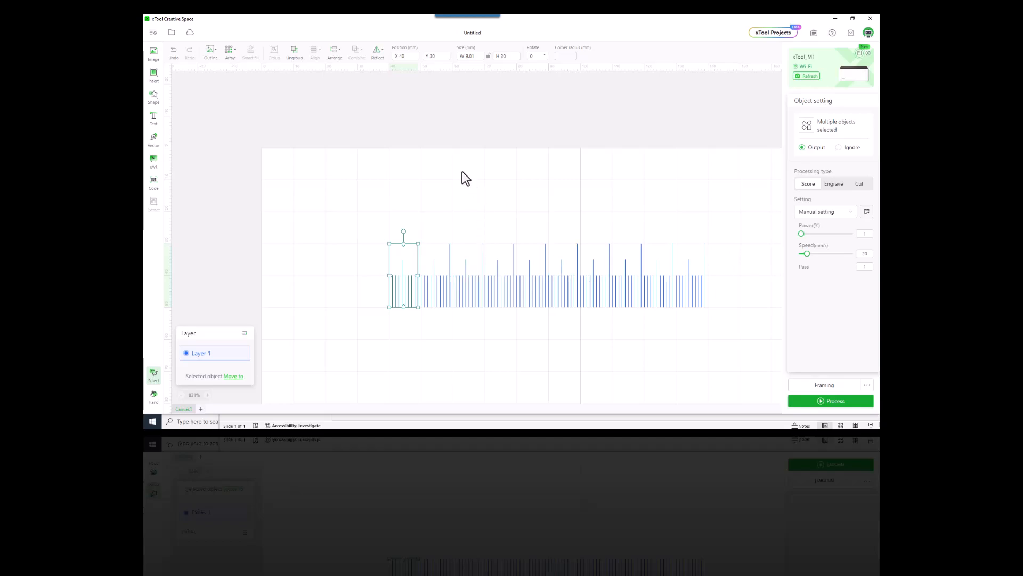
mouse_move(480, 228)
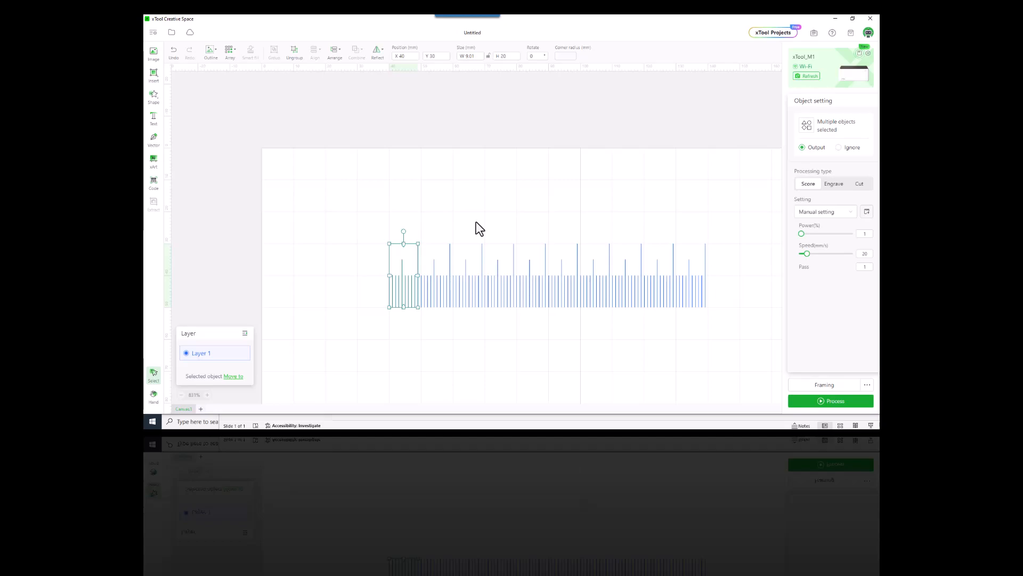
mouse_move(483, 228)
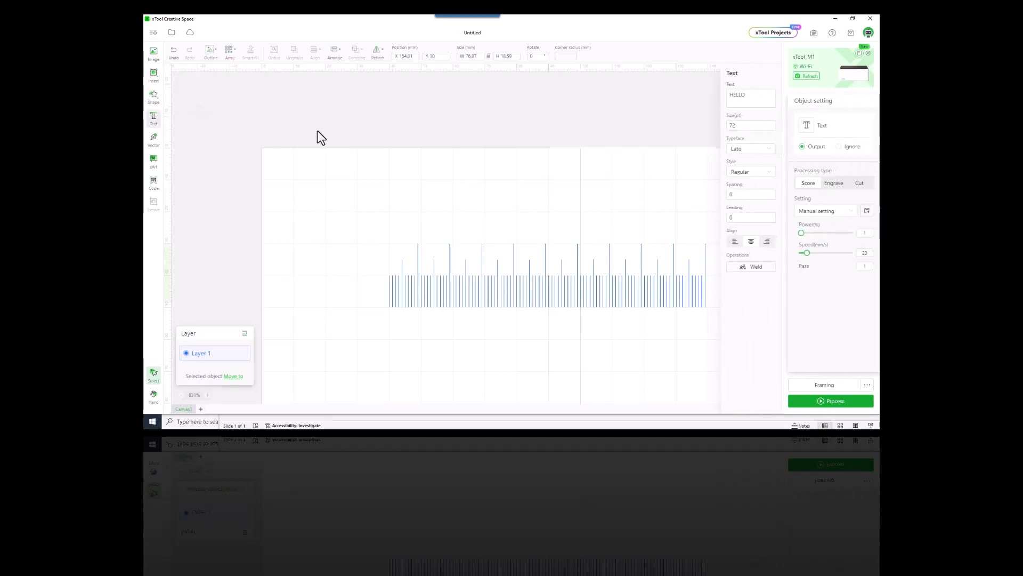
Set the number 1 to size 10 and place it above the first long tick
left_click(751, 97)
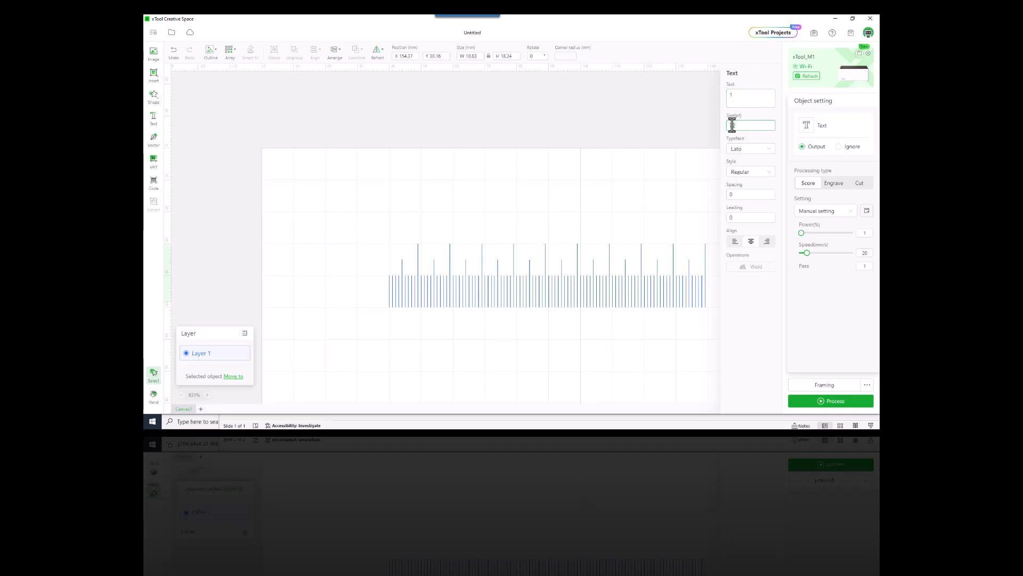
type("10")
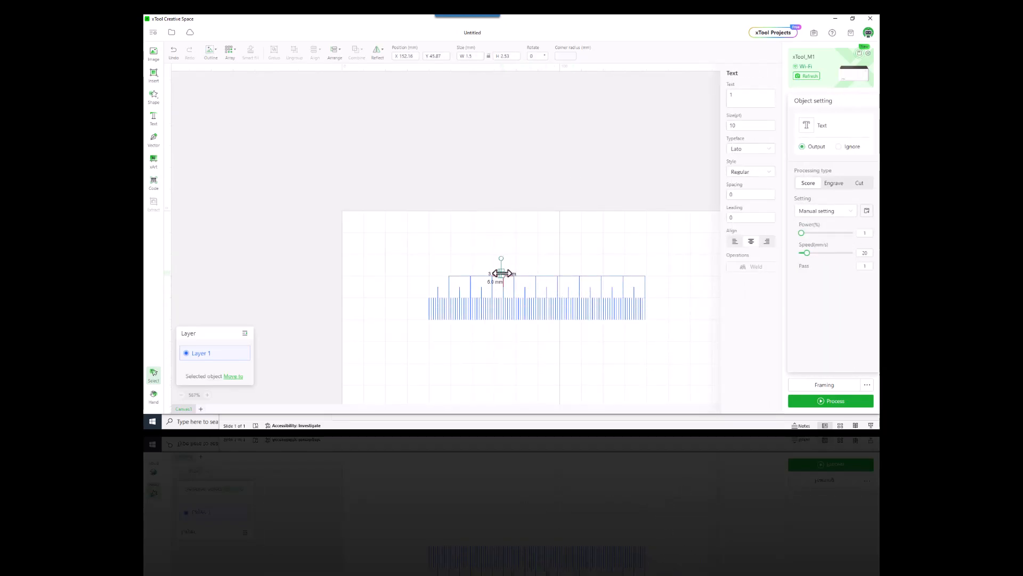
left_click_drag(501, 272, 447, 265)
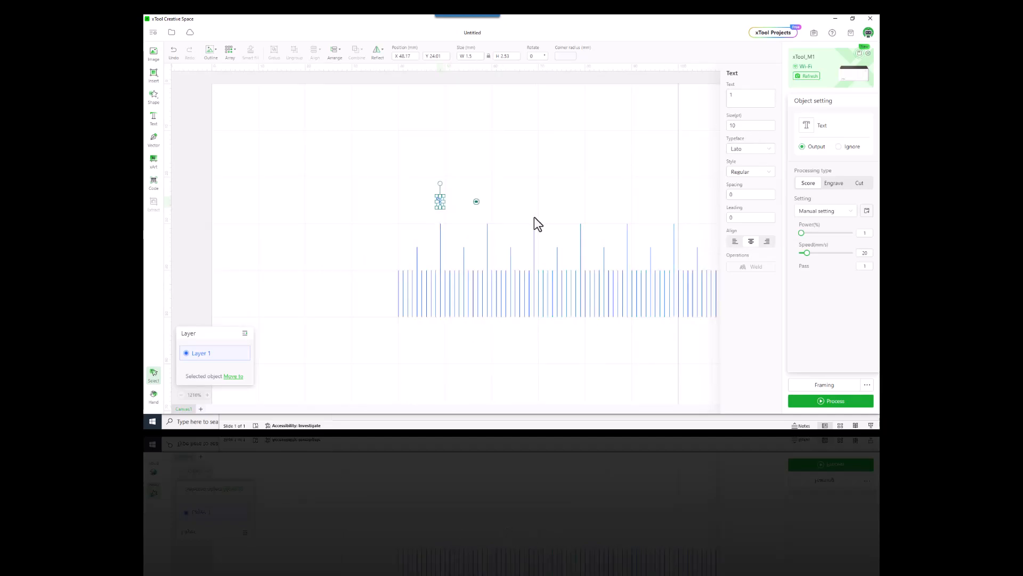
left_click_drag(440, 199, 459, 218)
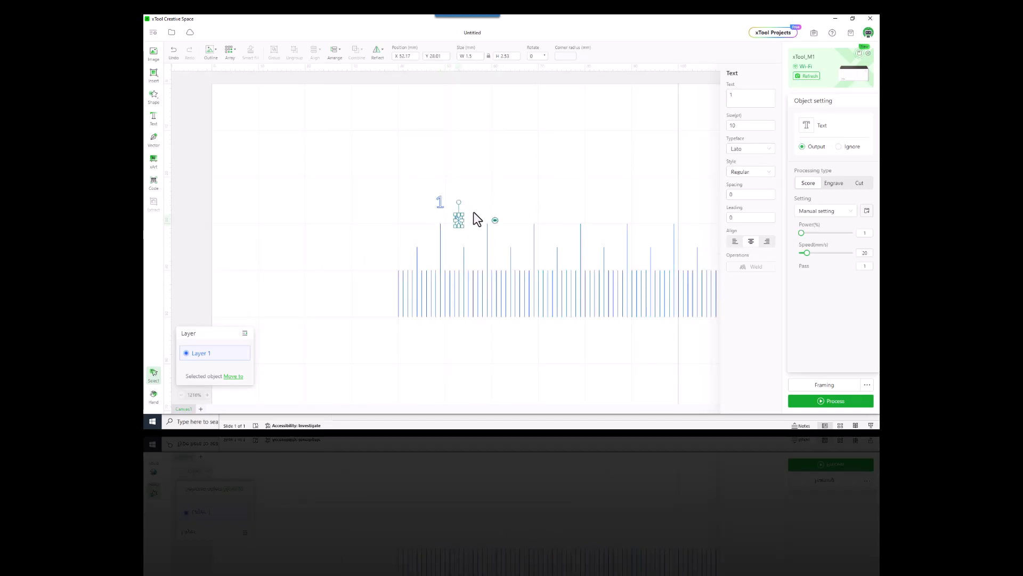
Copy the number 1 to the following centimetre marks along the ruler
left_click_drag(458, 219, 489, 203)
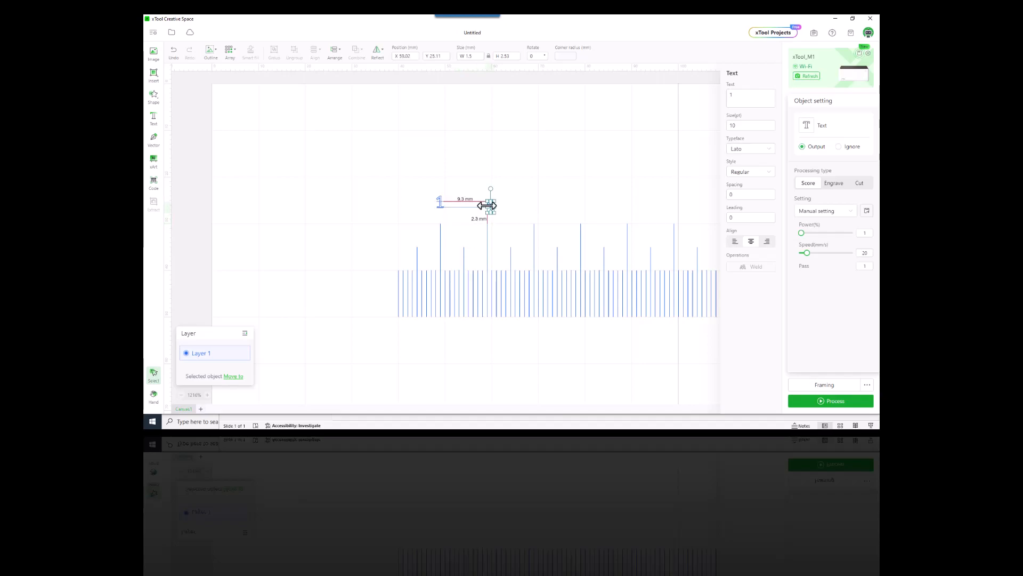
left_click_drag(489, 206, 477, 234)
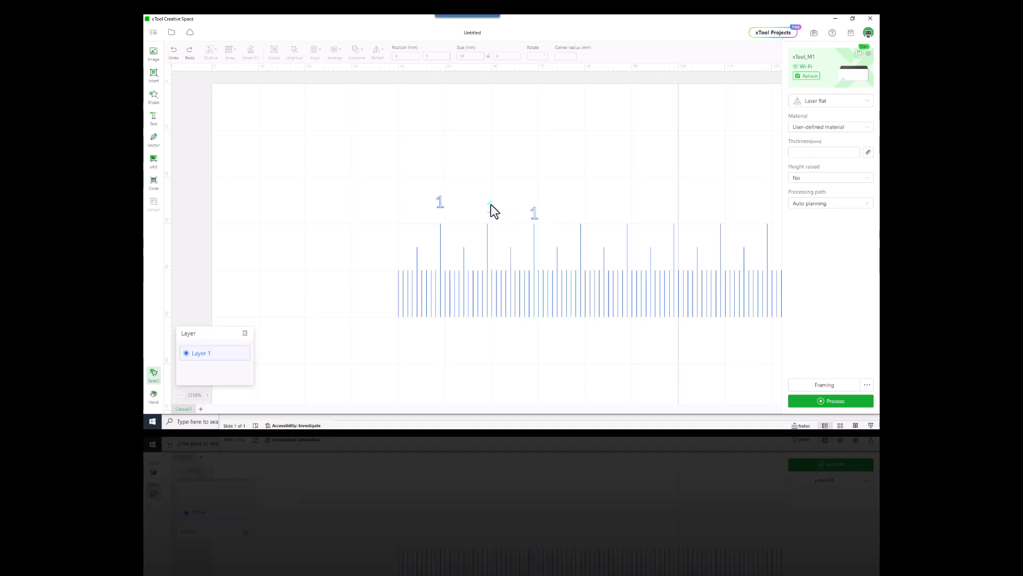
left_click(440, 202)
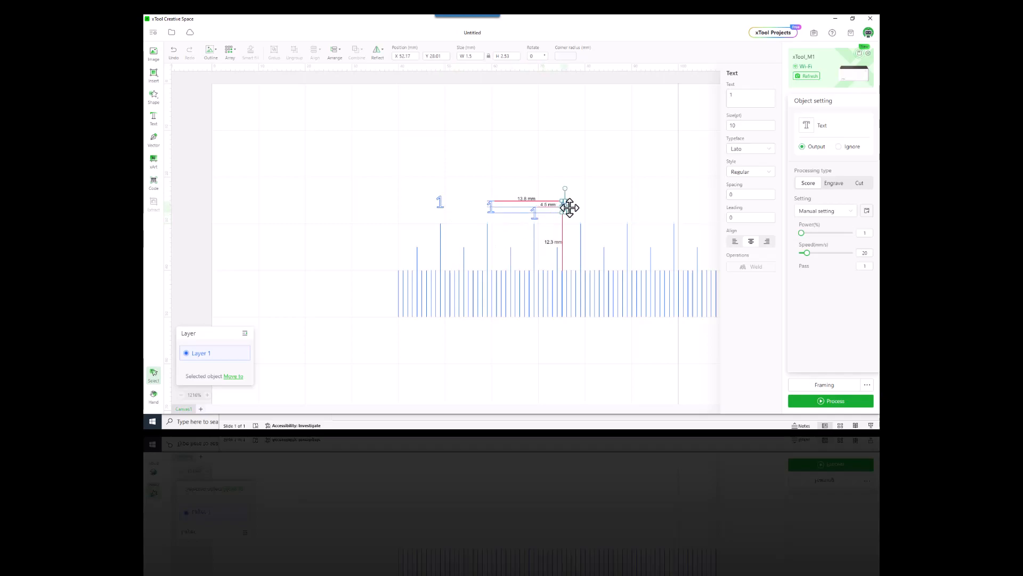
left_click_drag(565, 207, 583, 207)
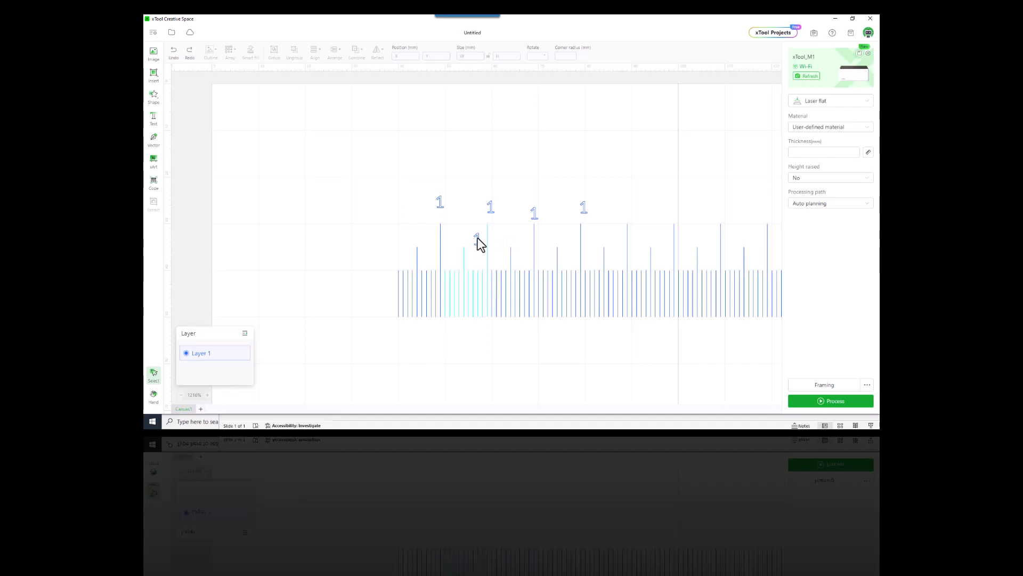
left_click(491, 206)
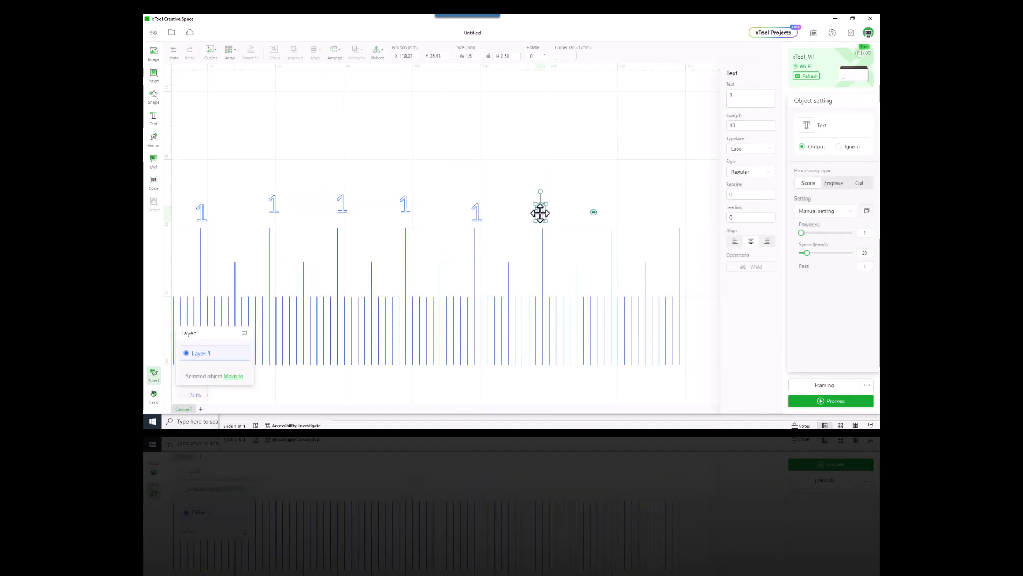
left_click_drag(539, 212, 612, 215)
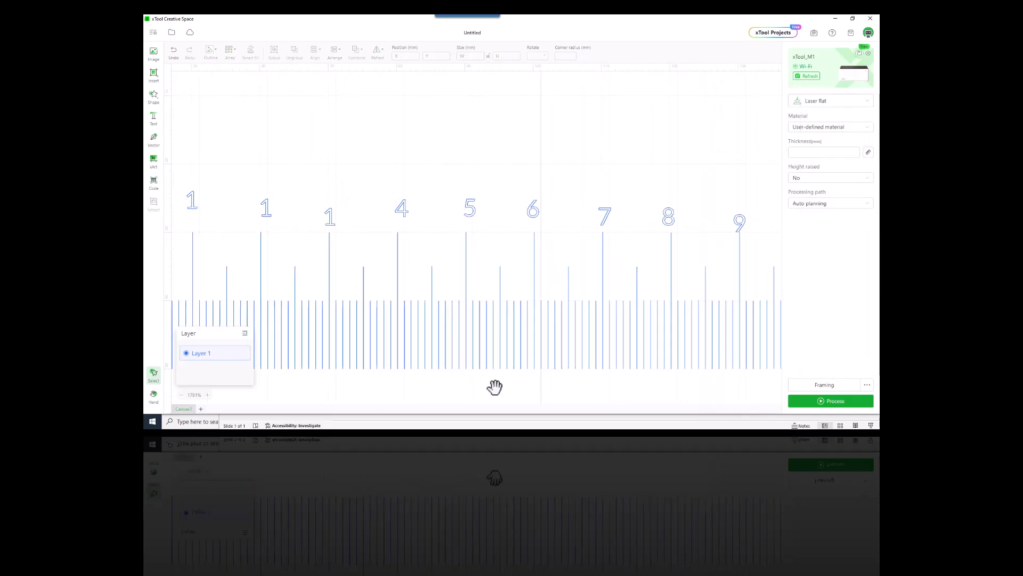
Change the second numeral to 2
left_click(383, 203)
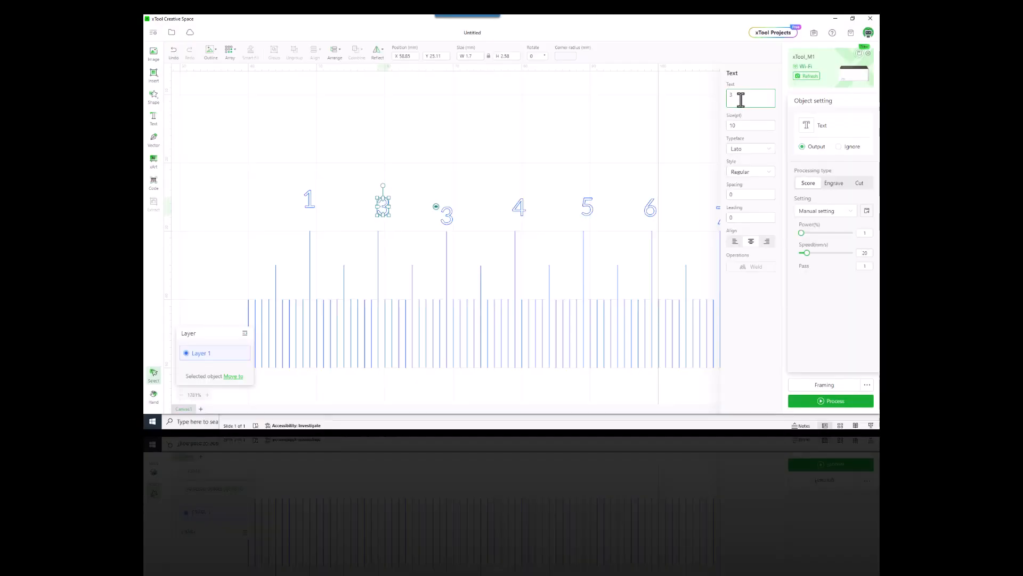
type("2")
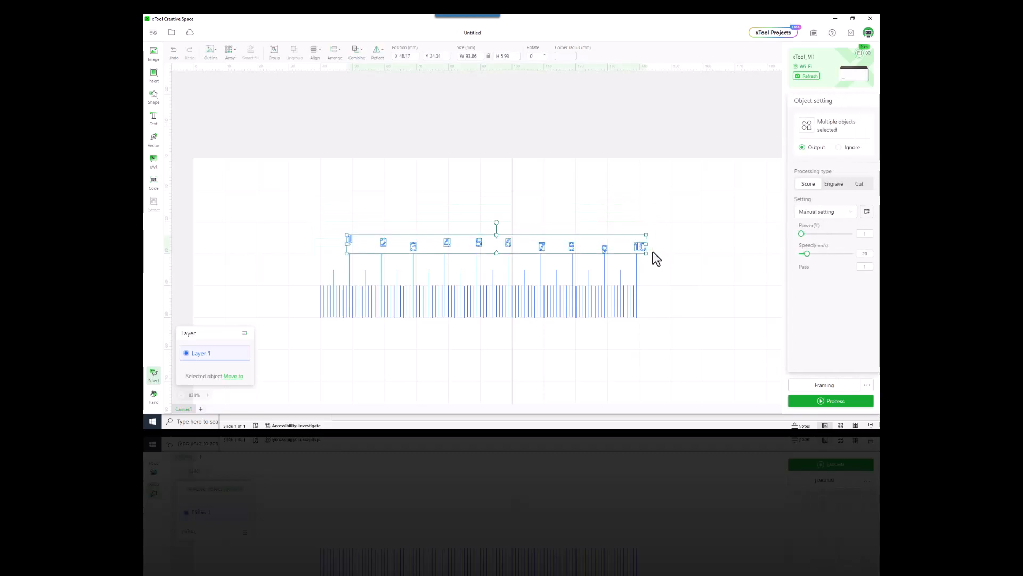
Vertically centre-align the numbers so they sit along one row
left_click(315, 52)
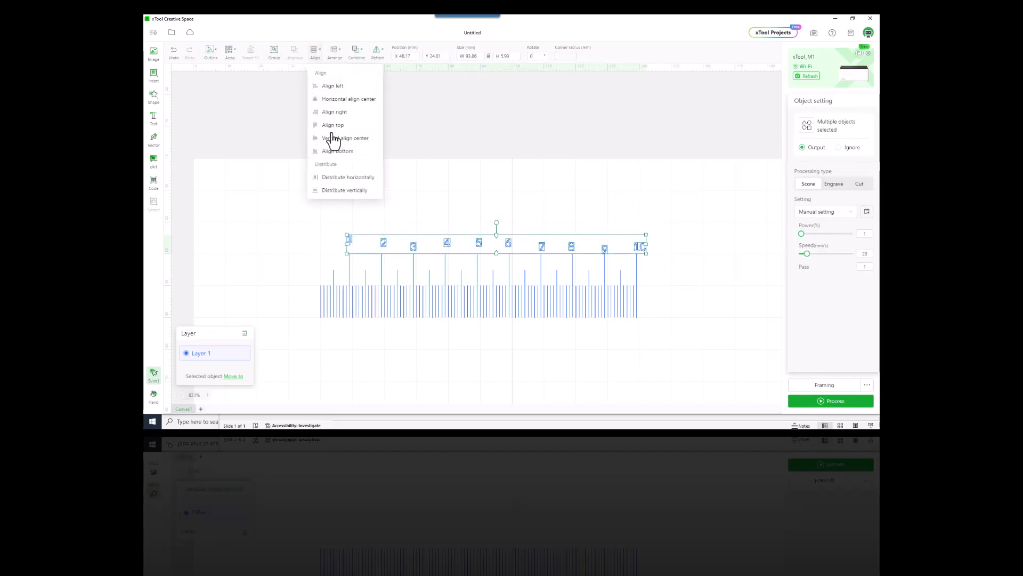
left_click(345, 137)
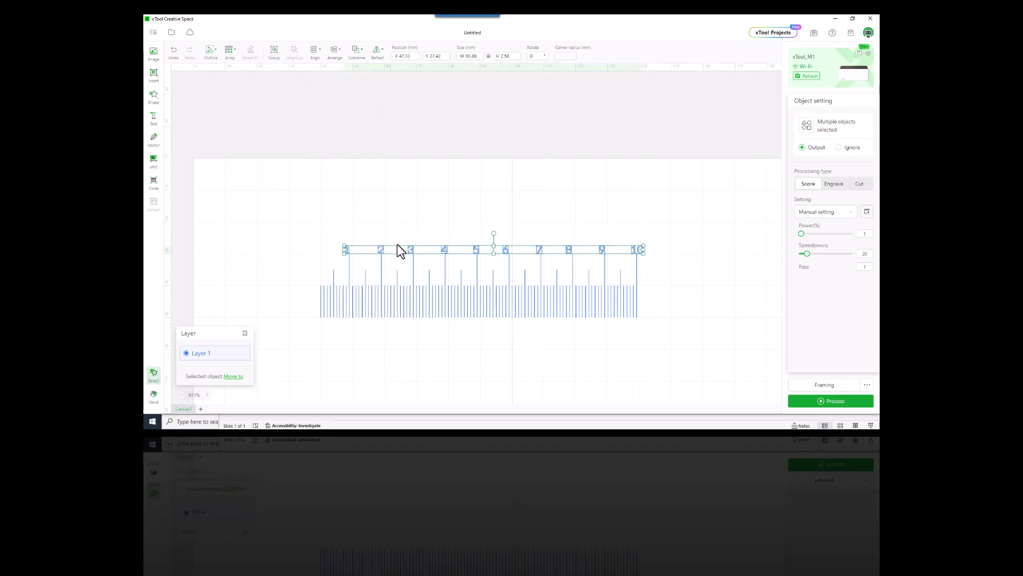
mouse_move(406, 201)
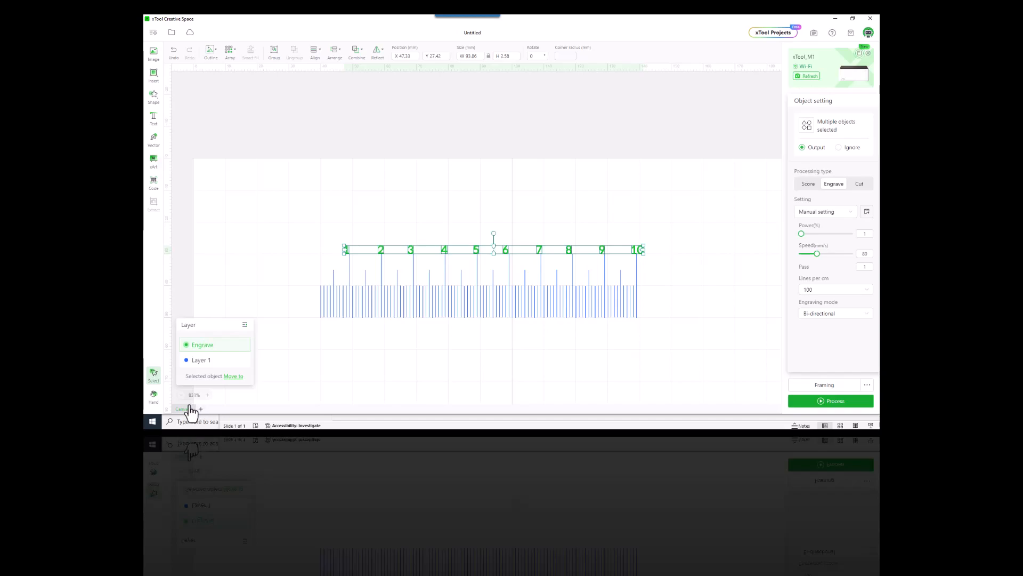
Rename Layer 1 to Score from the Layer panel's context menu
right_click(201, 359)
type("Score")
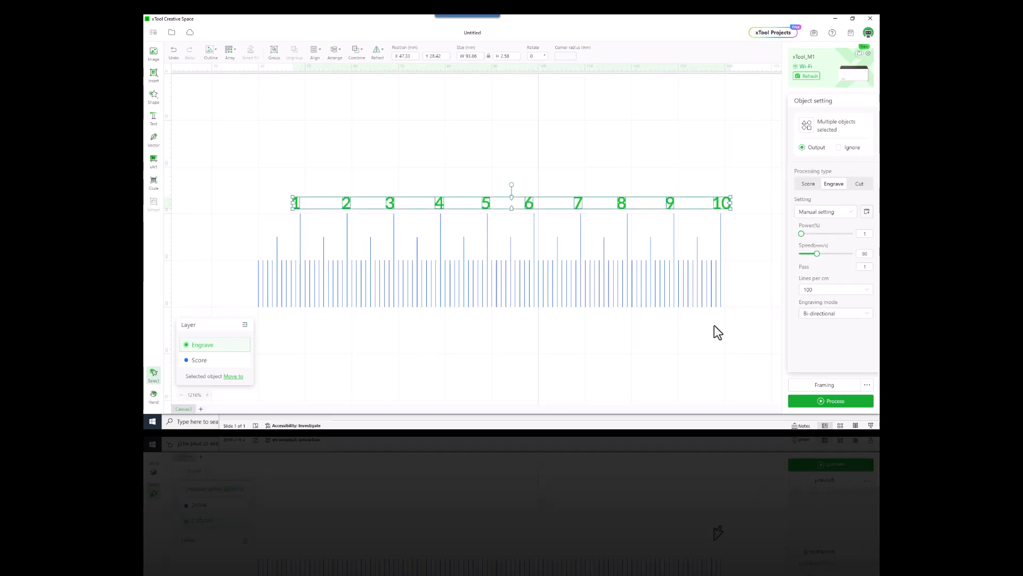
Centre the numbers 2 and 4 over their long ticks and realign the row
left_click(320, 143)
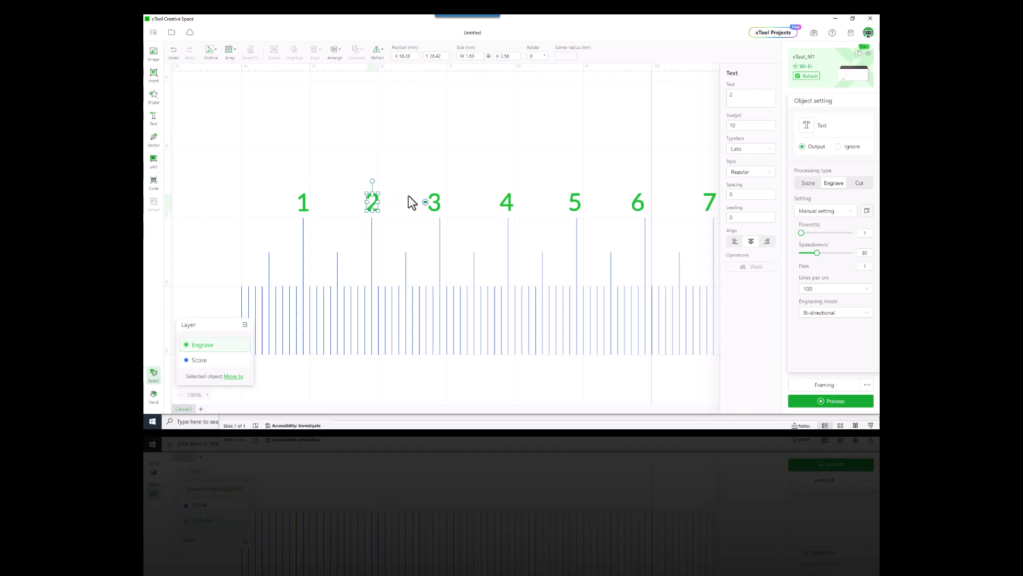
left_click_drag(372, 201, 438, 202)
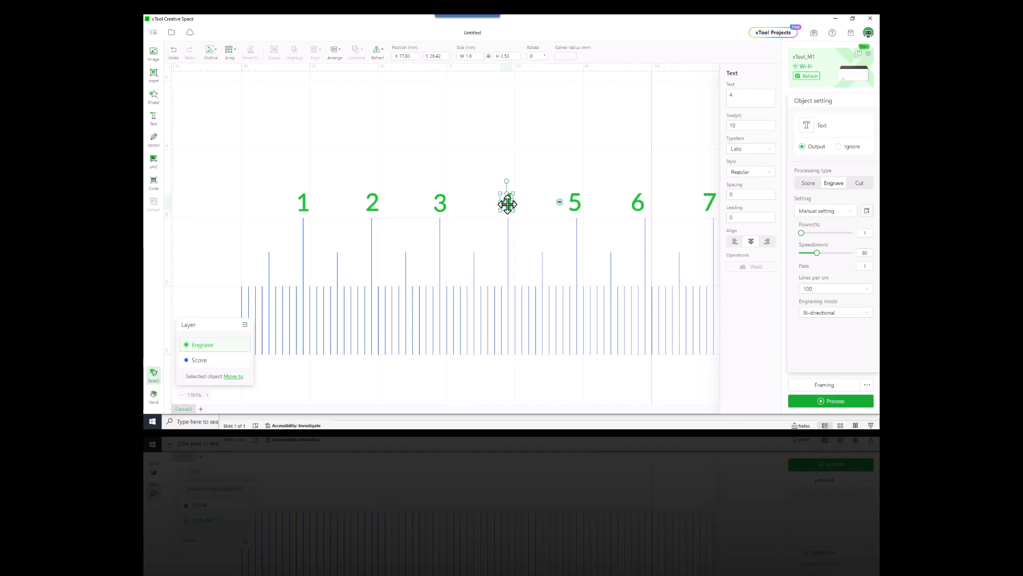
left_click_drag(507, 202, 577, 202)
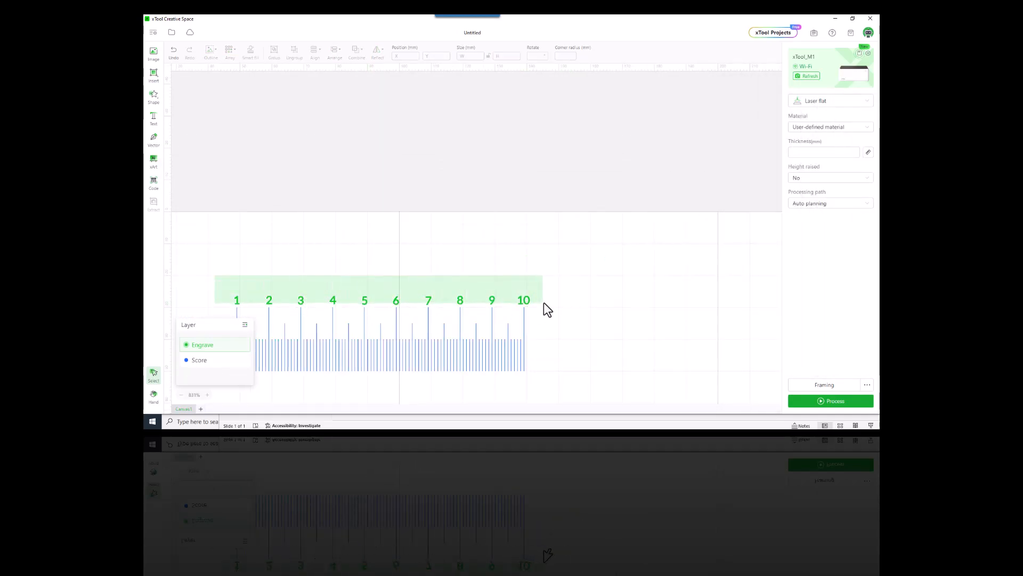
left_click(315, 51)
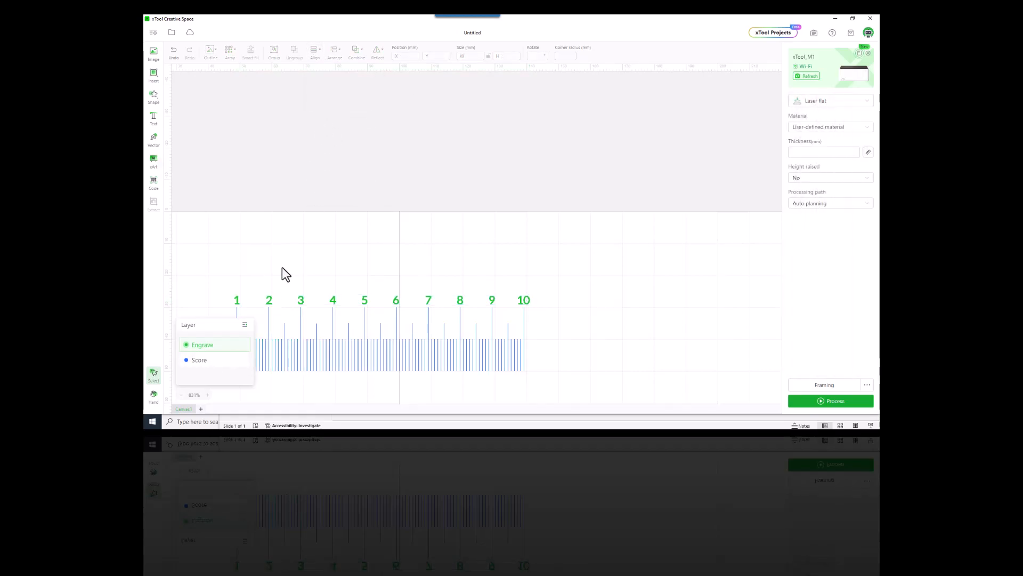
Draw a rectangle framing the whole ruler and set its processing type to Cut
left_click_drag(287, 274, 418, 254)
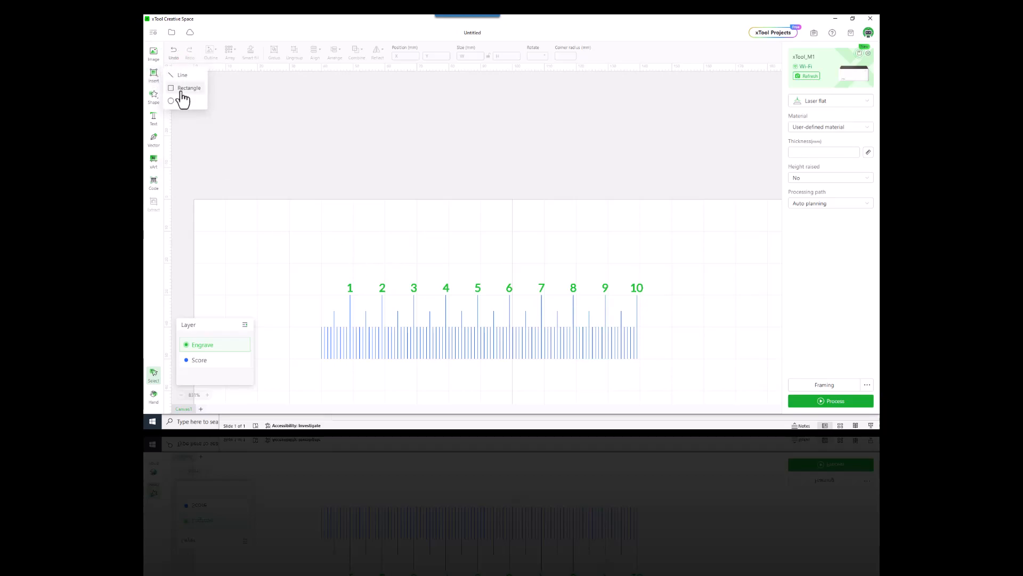
left_click(190, 87)
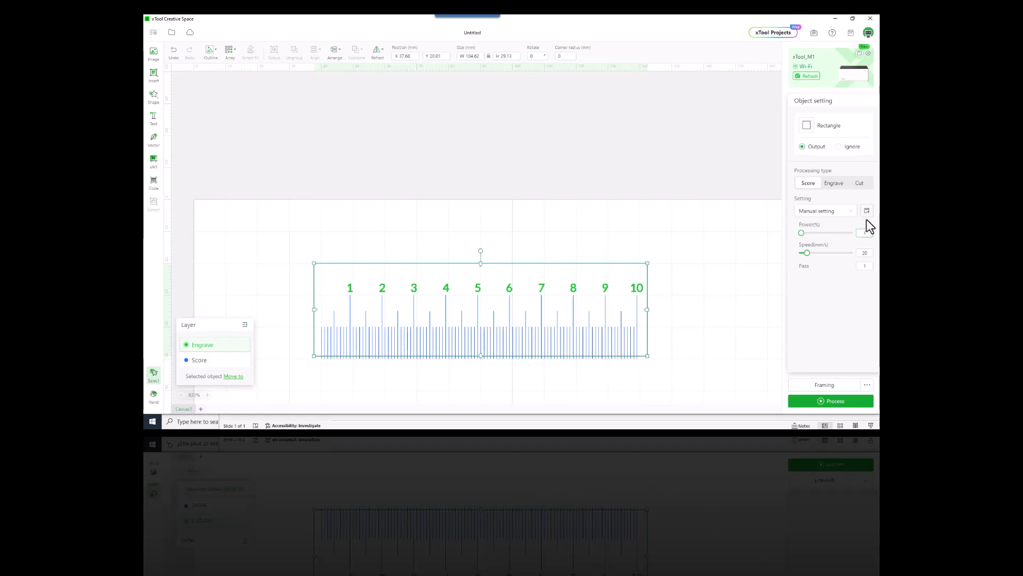
left_click(859, 182)
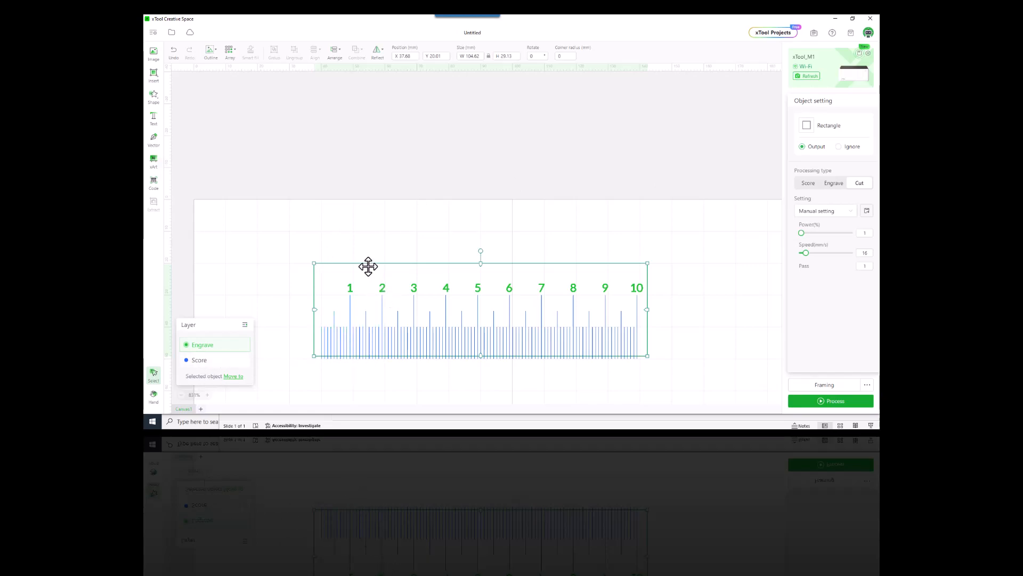
Rename the rectangle's new red Layer 3 to Cut via the layer's context menu
right_click(368, 267)
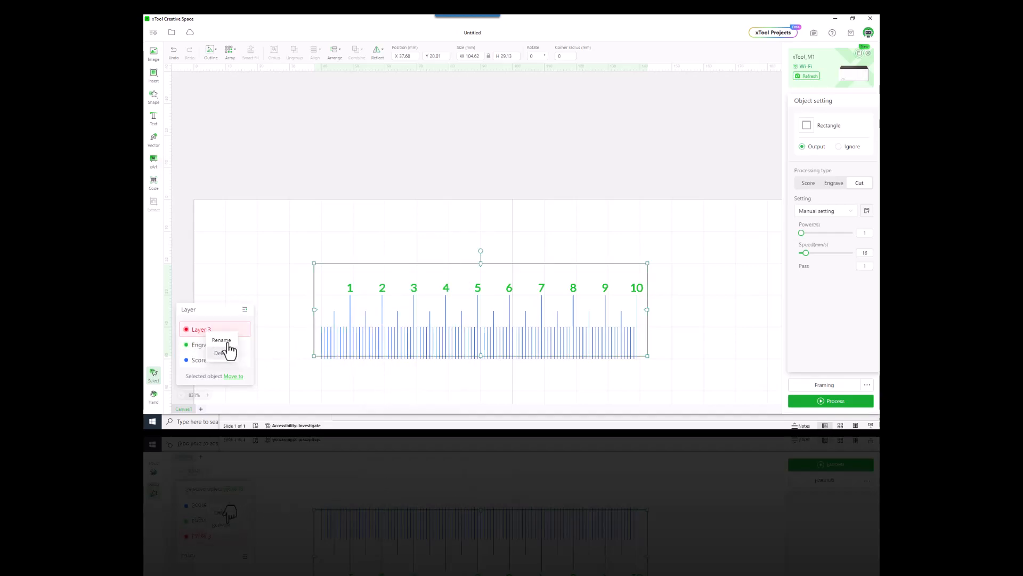
left_click(221, 339)
type("Cit")
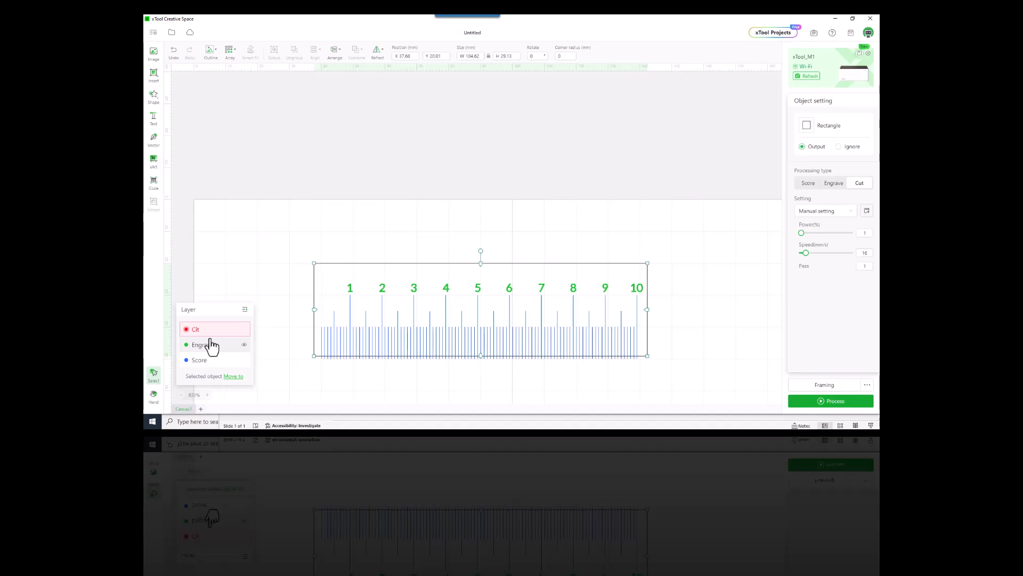
right_click(196, 328)
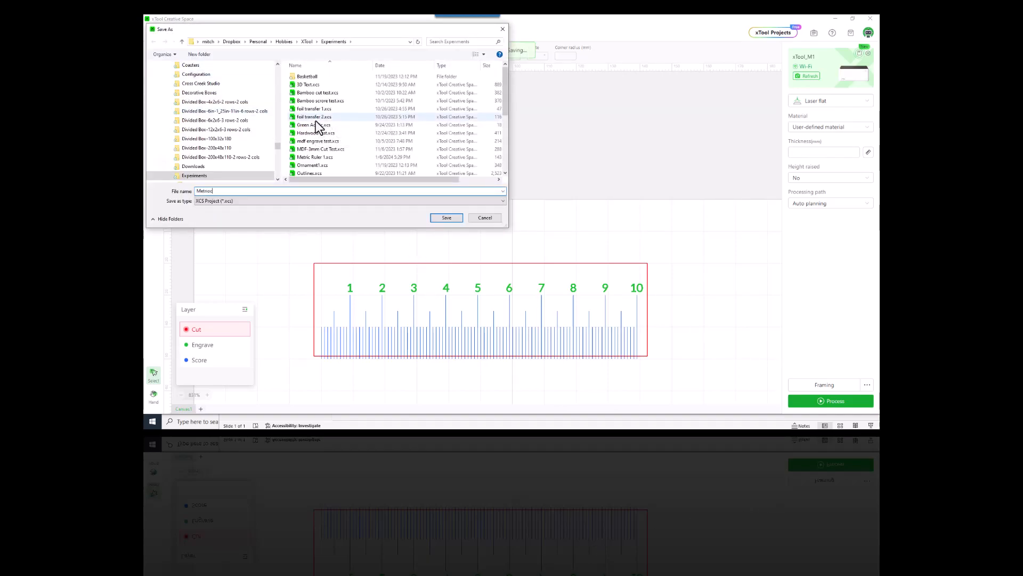
Save the project under the name Metric Ruler-10cm in the Experiments folder
type("Metric Ruler-10cm")
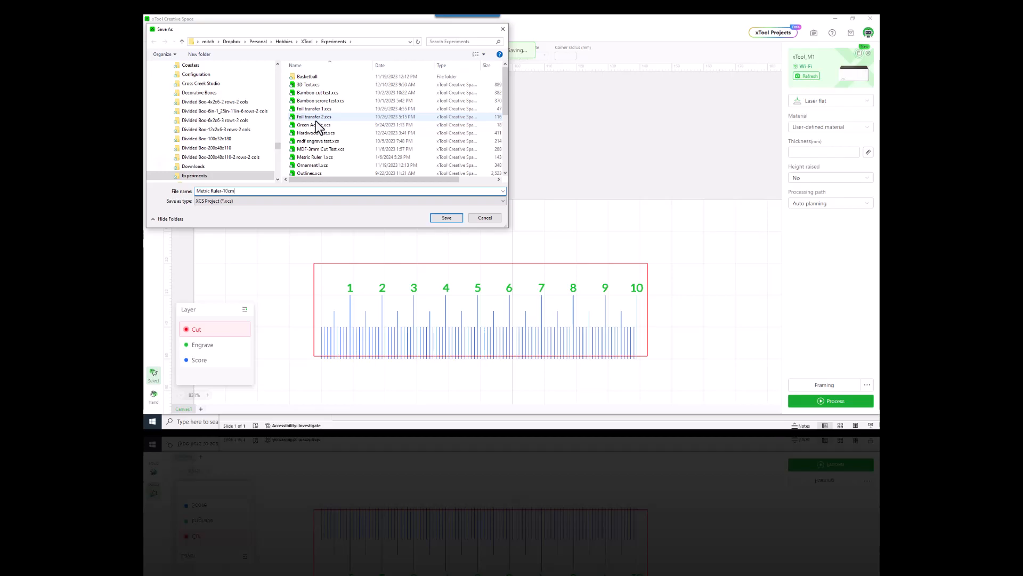
left_click(447, 218)
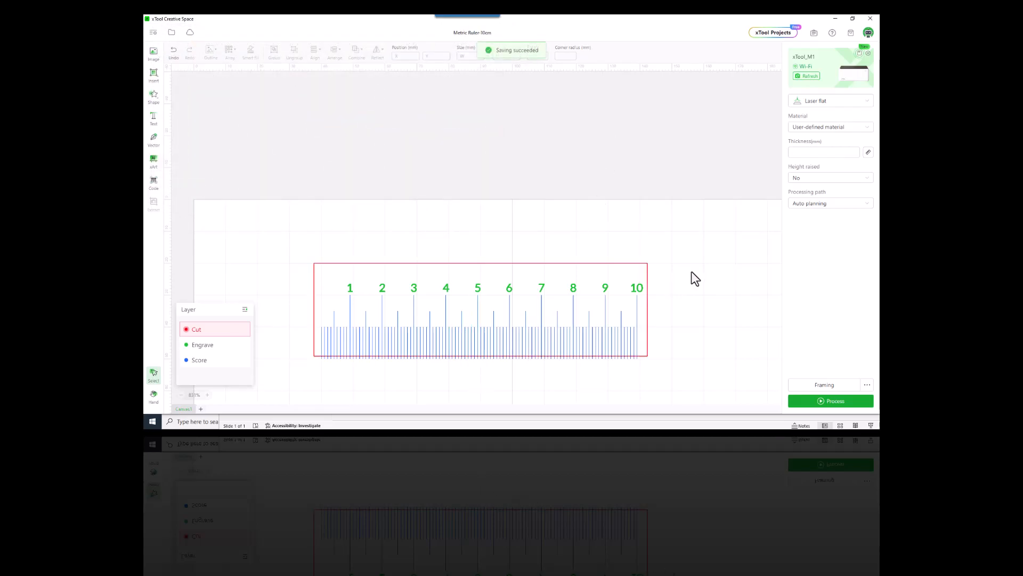
left_click(830, 127)
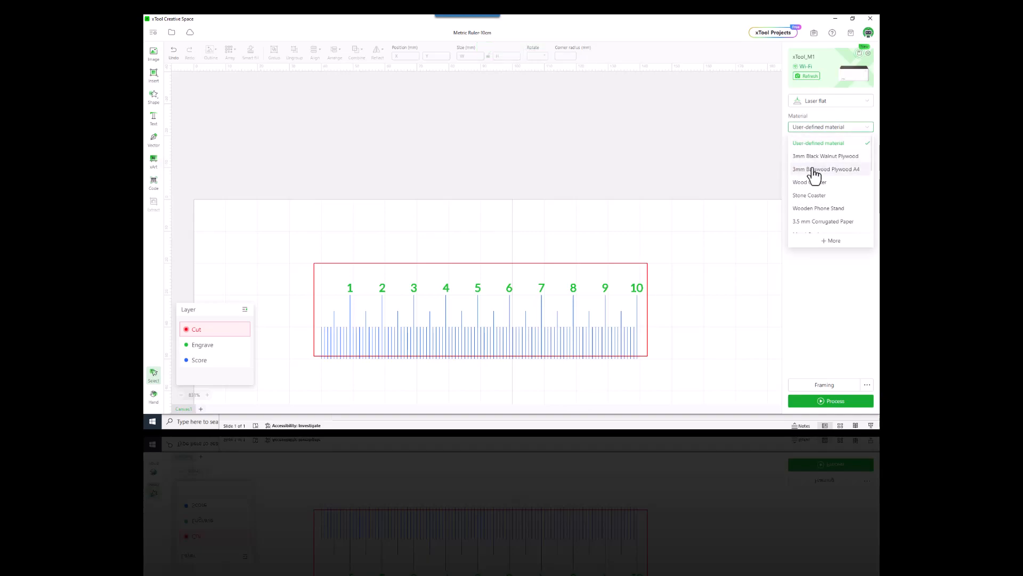
Choose 3mm Black Walnut Plywood raised on a triangular prism, then select the ruler design
left_click(825, 156)
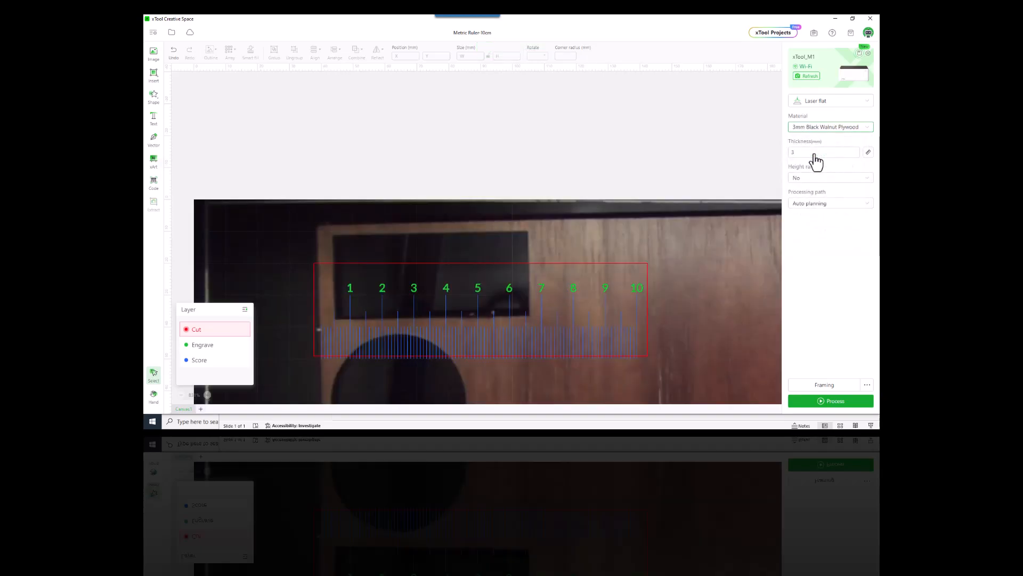
left_click(830, 178)
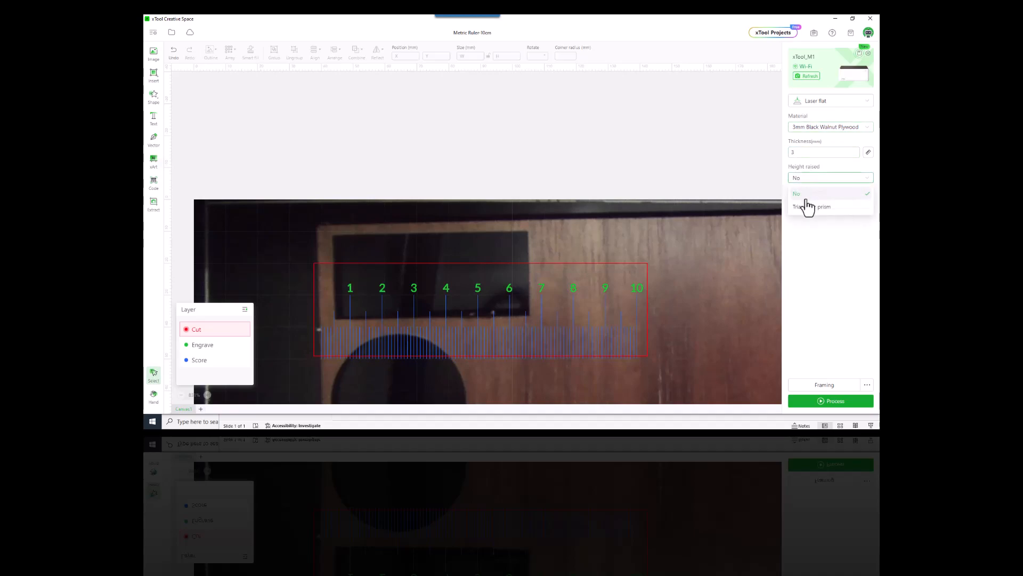
left_click(812, 207)
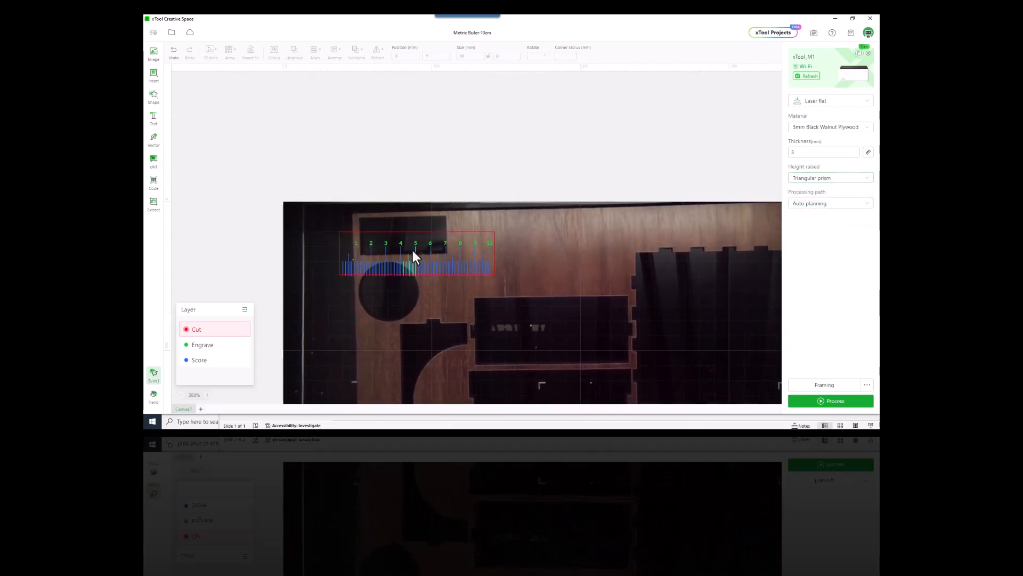
left_click(416, 267)
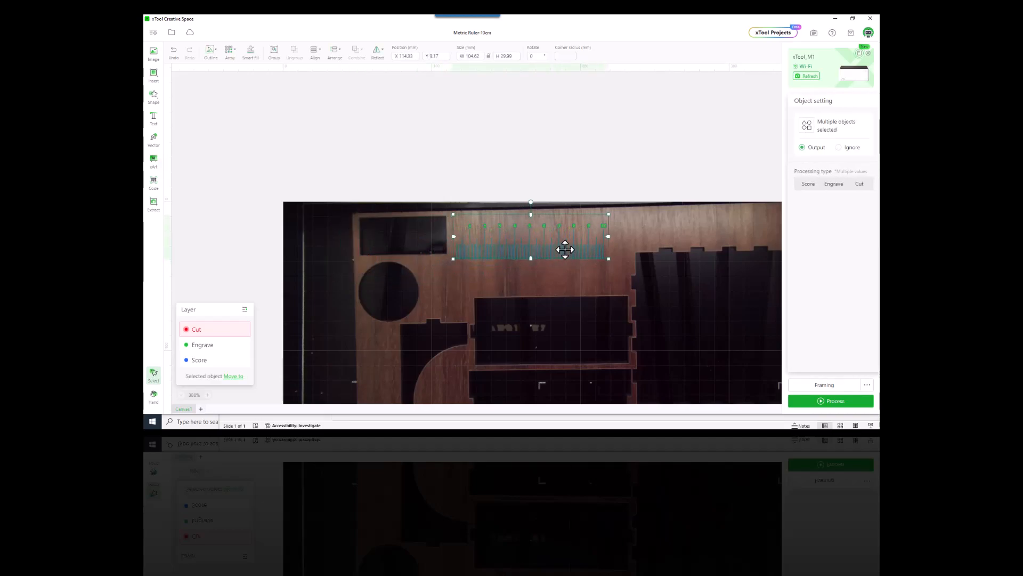
Move the ruler onto unused plywood and give the rectangle the Walnut Plywood cut preset
left_click_drag(566, 250, 565, 242)
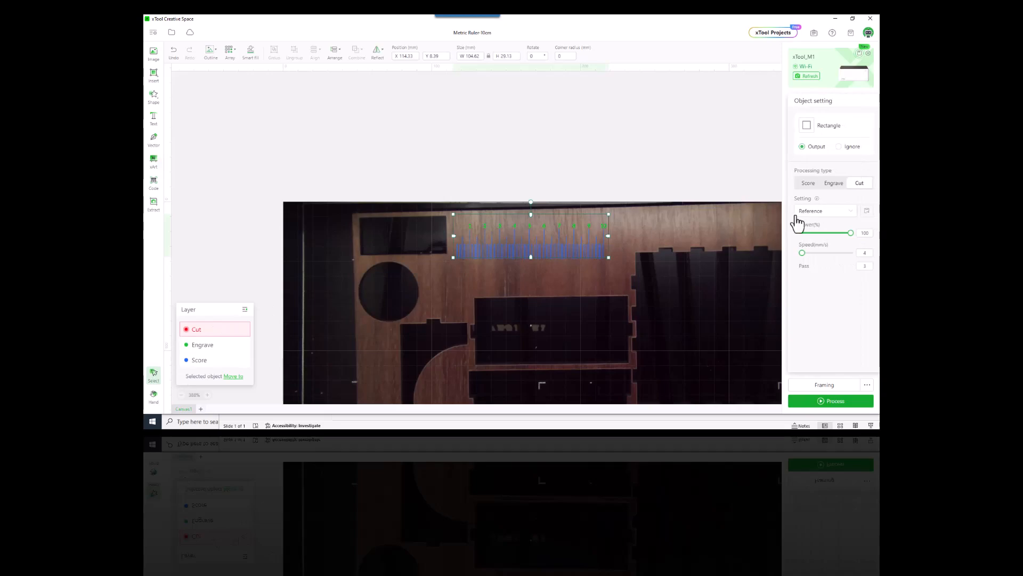
left_click(823, 210)
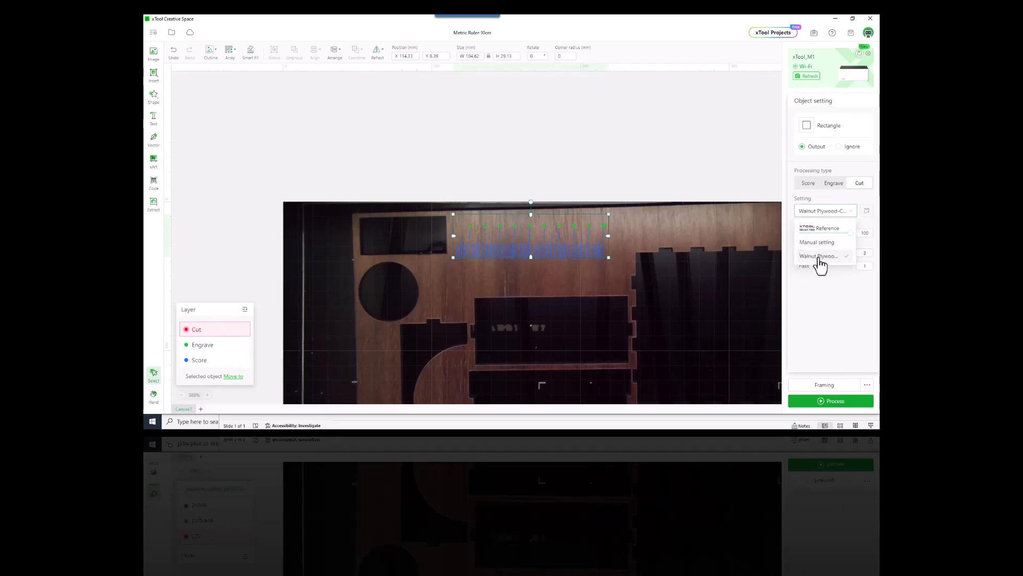
left_click(818, 255)
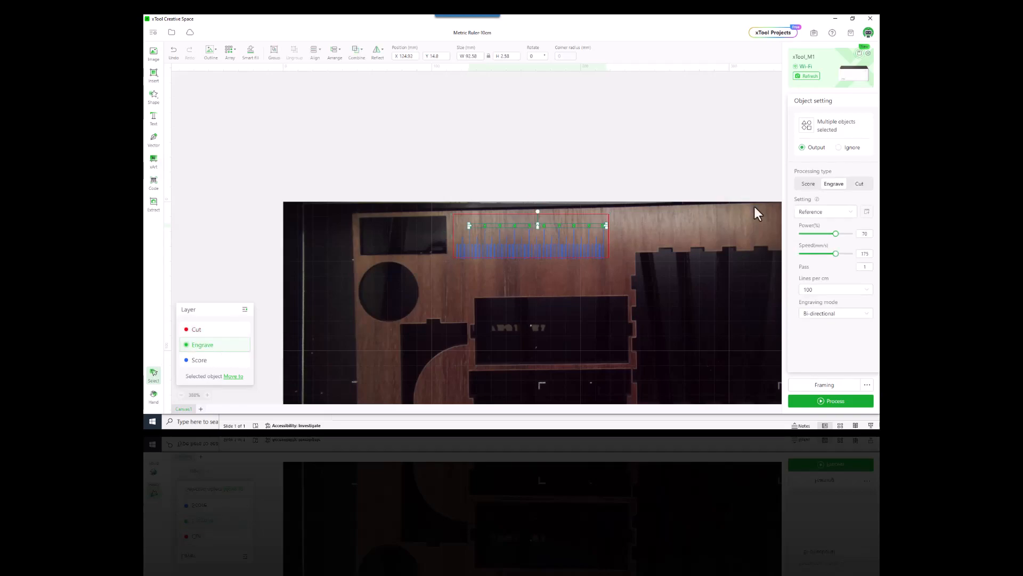
Give the engraved numbers the saved Walnut Plywood engrave preset
left_click(825, 211)
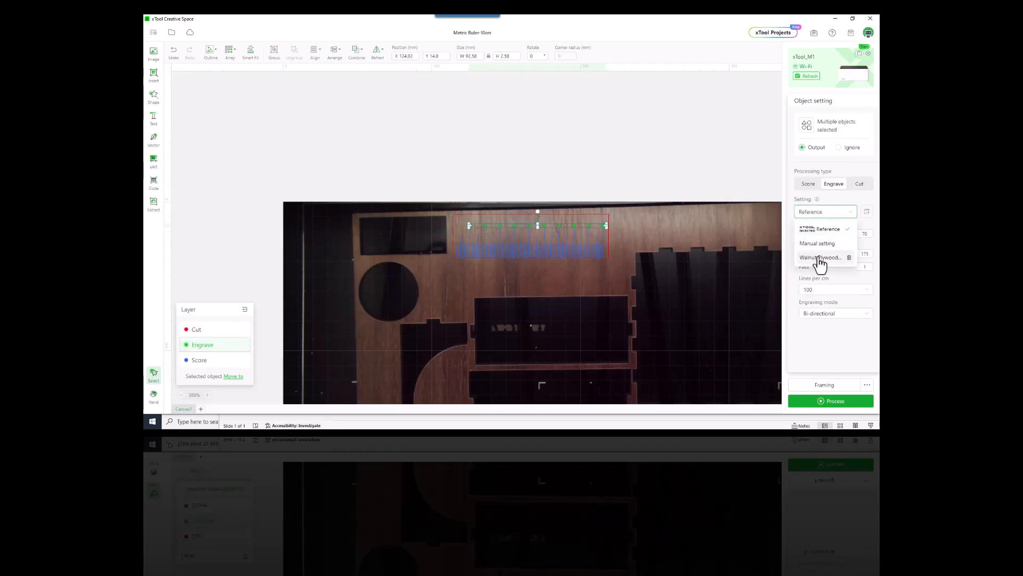
left_click(199, 359)
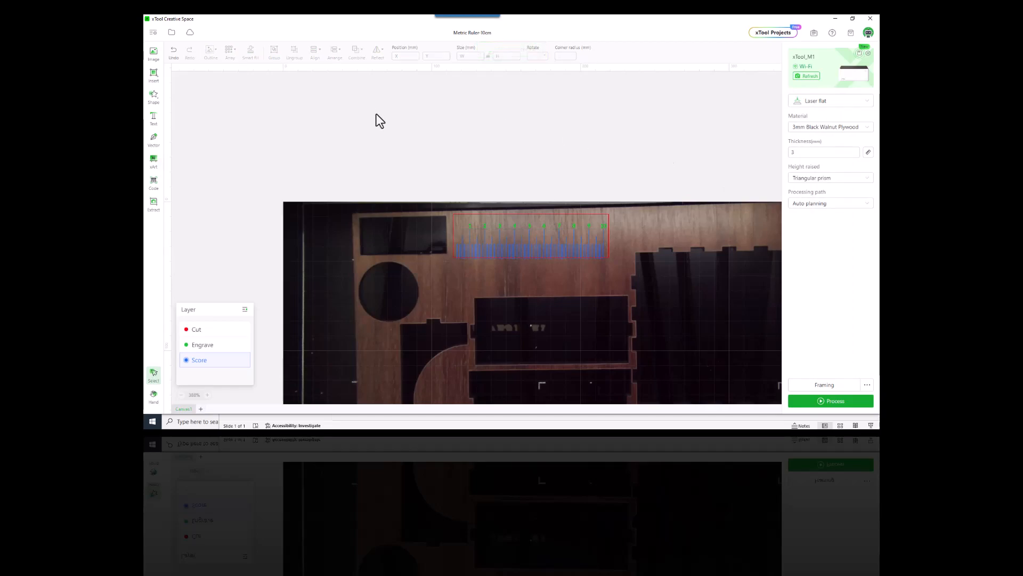
mouse_move(507, 111)
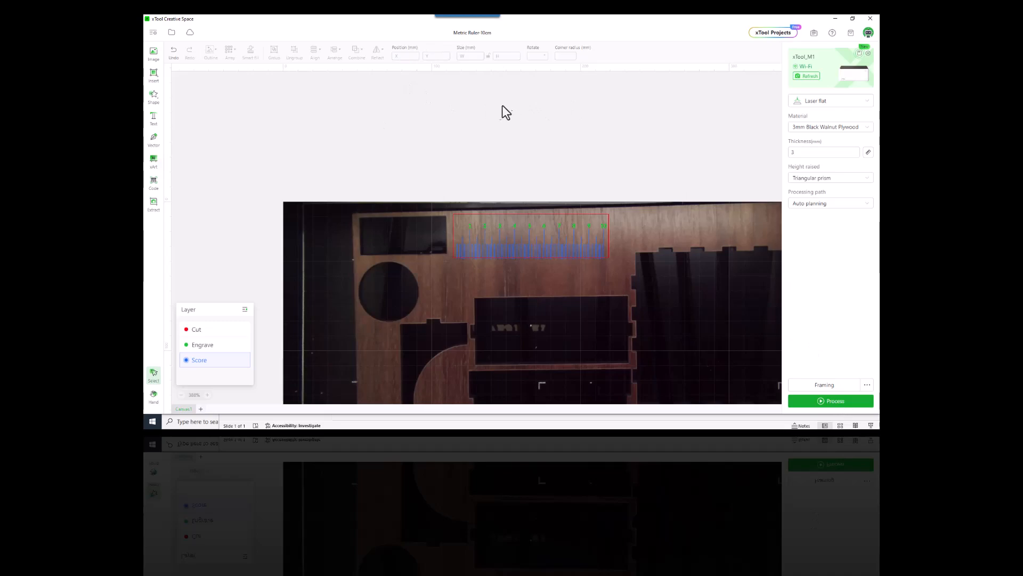